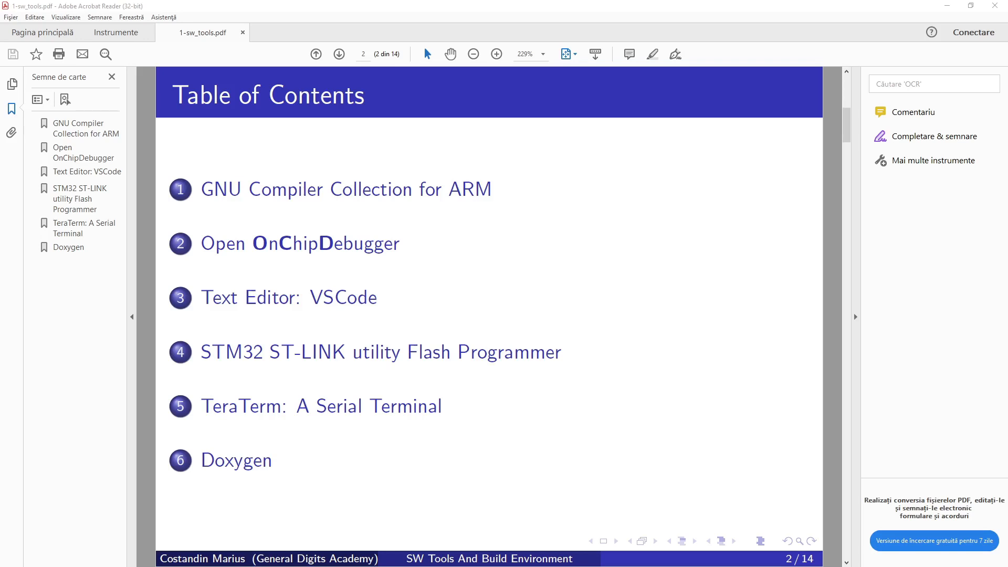
mouse_move(18, 448)
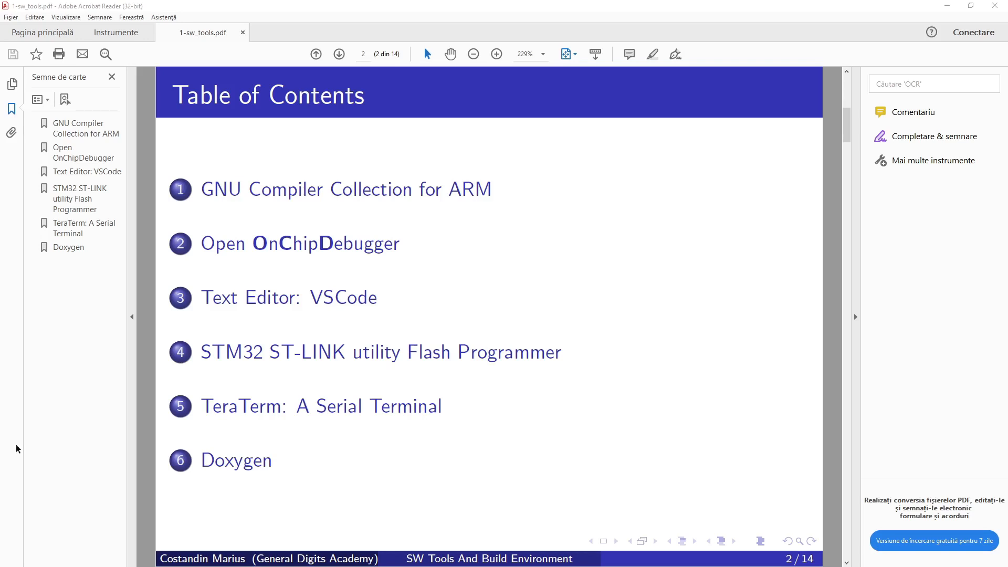
mouse_move(424, 271)
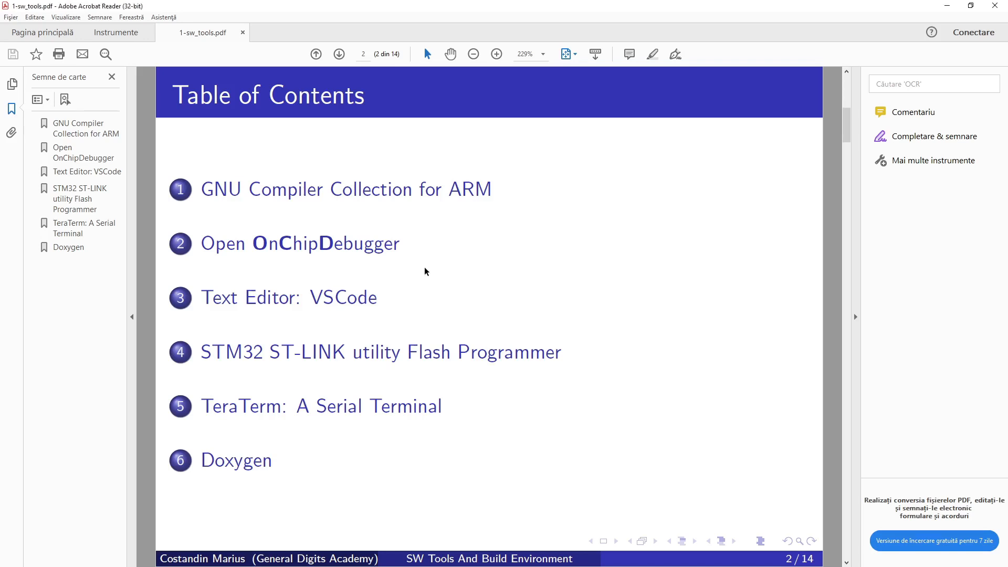
mouse_move(345, 201)
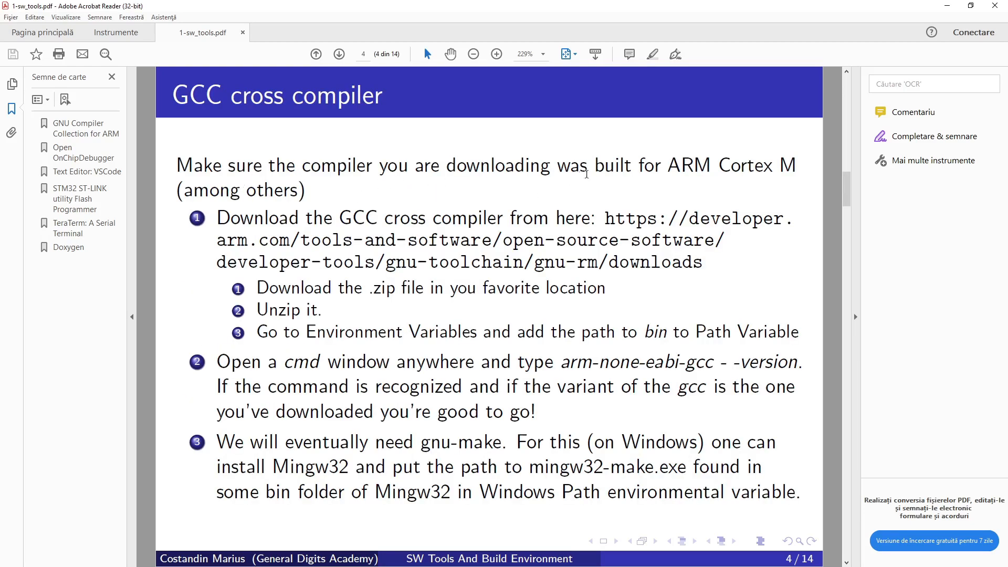
mouse_move(495, 211)
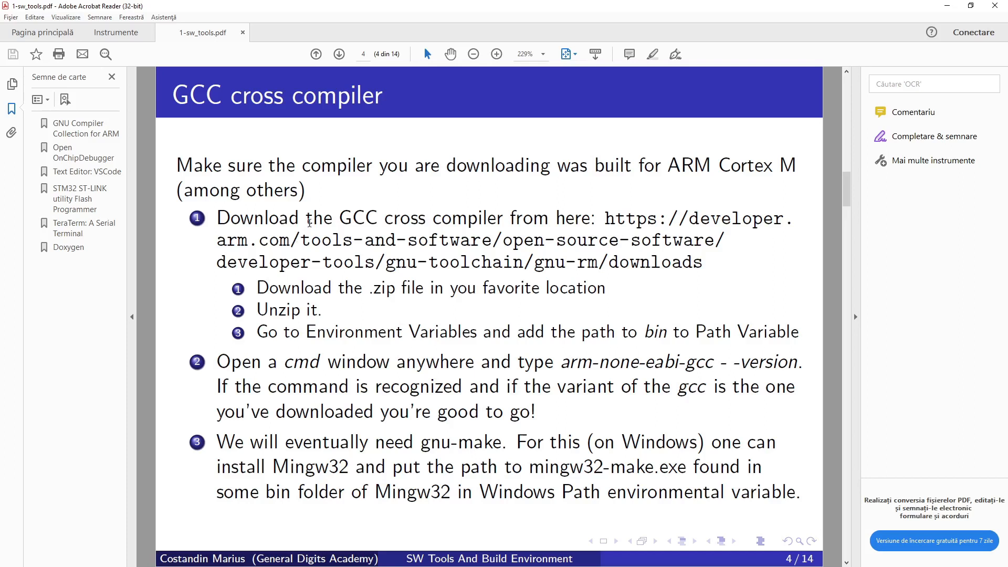
mouse_move(494, 246)
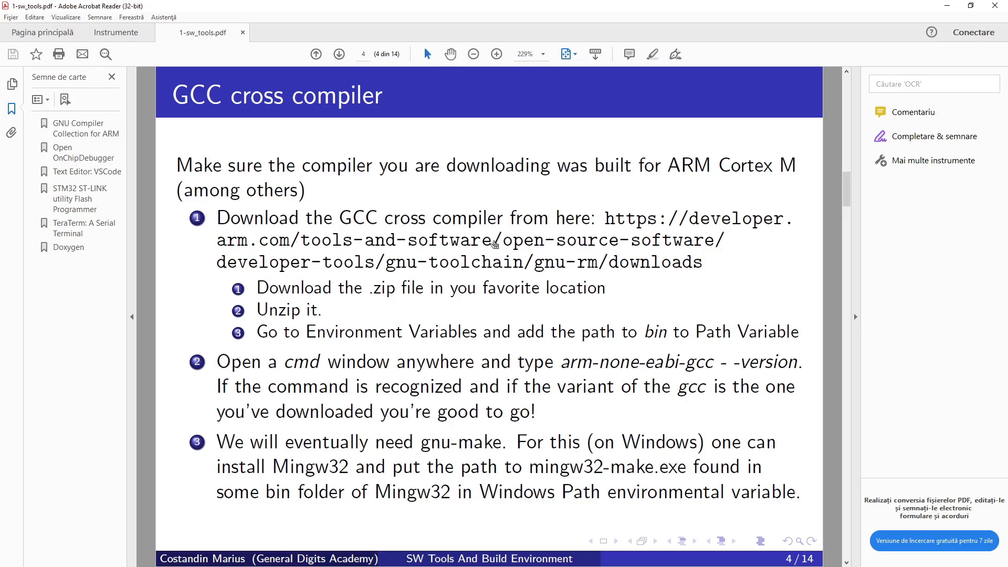
mouse_move(646, 233)
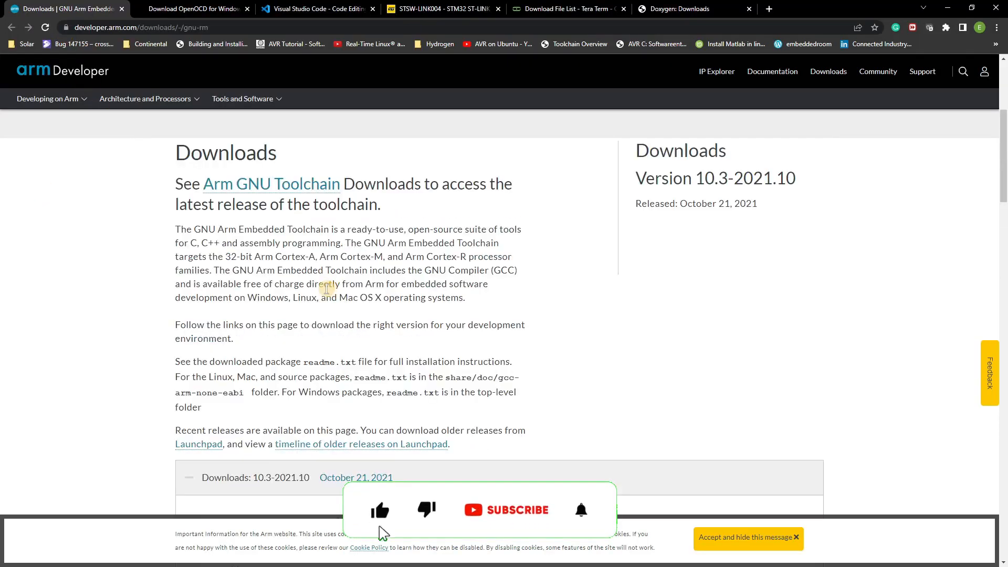
- Scroll down the Arm GNU toolchain Downloads page to the 10.3-2021.10 release
scroll(down, 3)
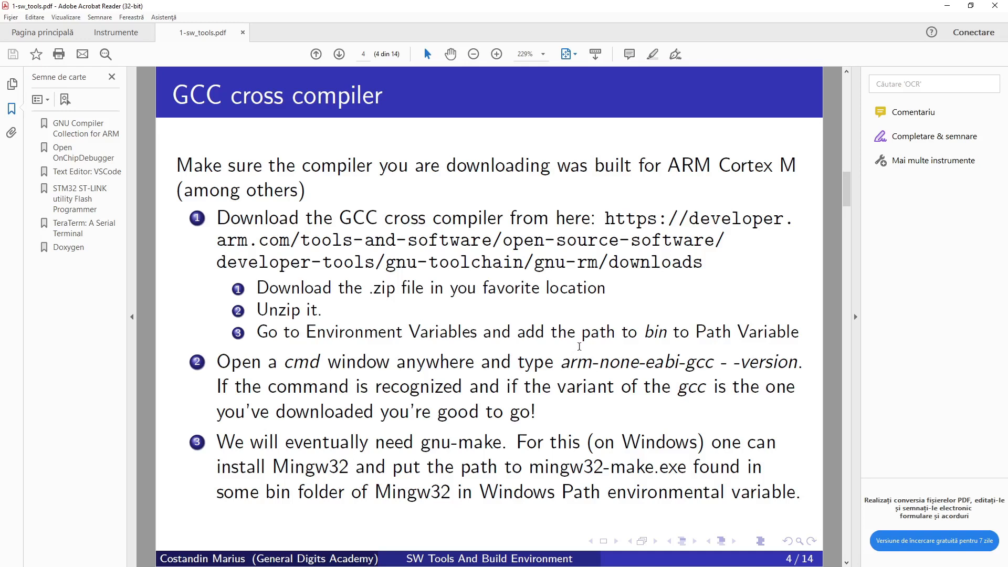
mouse_move(694, 342)
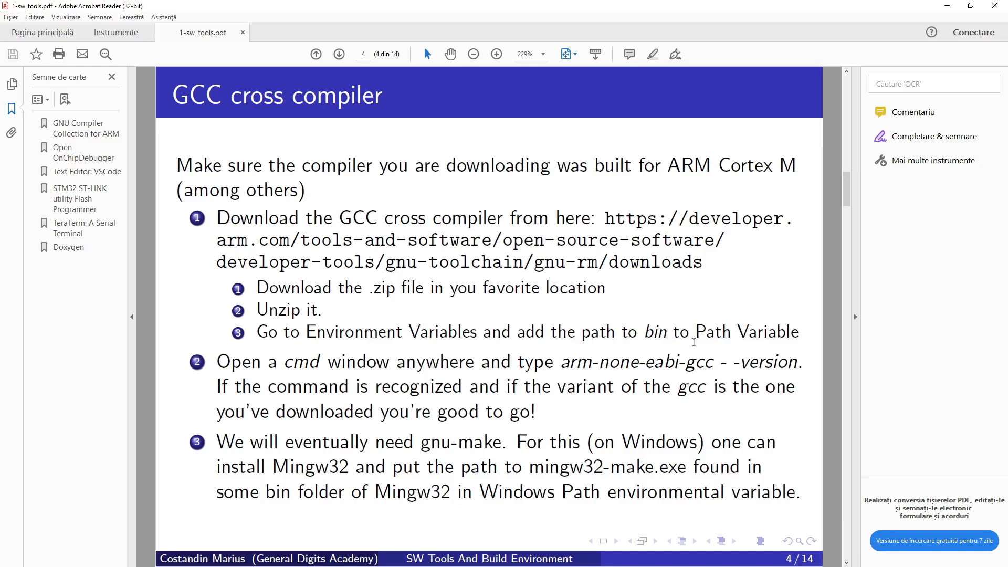
mouse_move(294, 414)
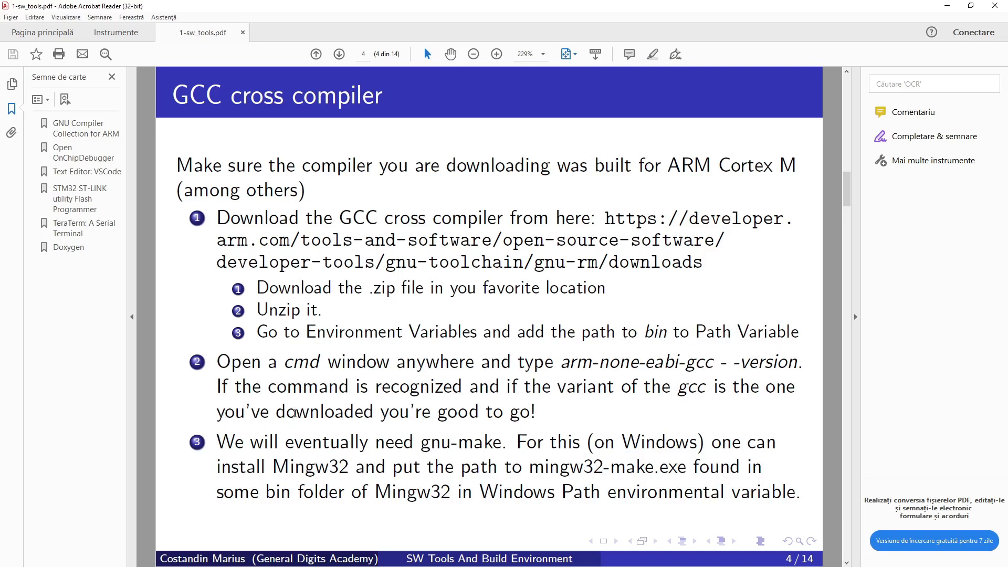
mouse_move(301, 375)
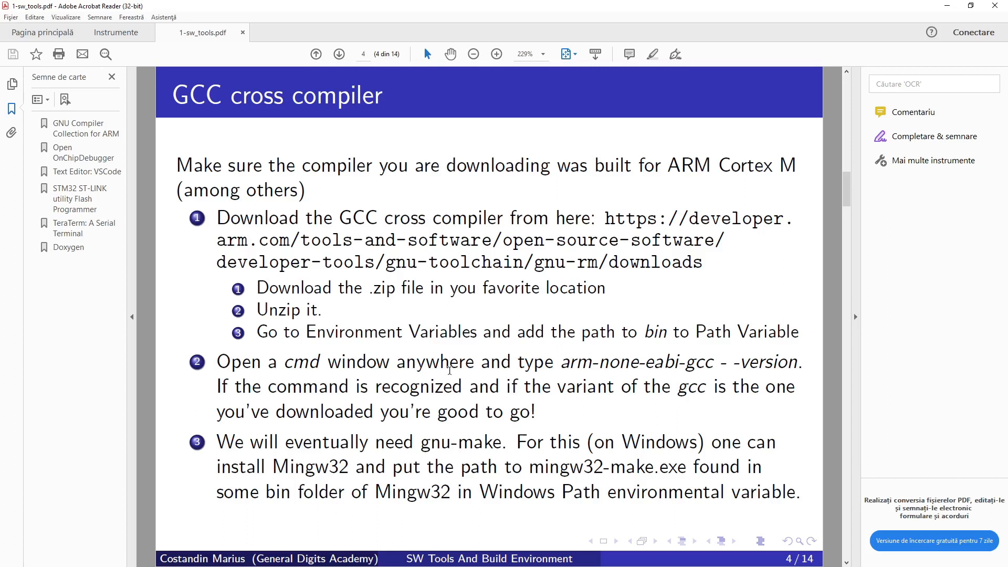
mouse_move(455, 372)
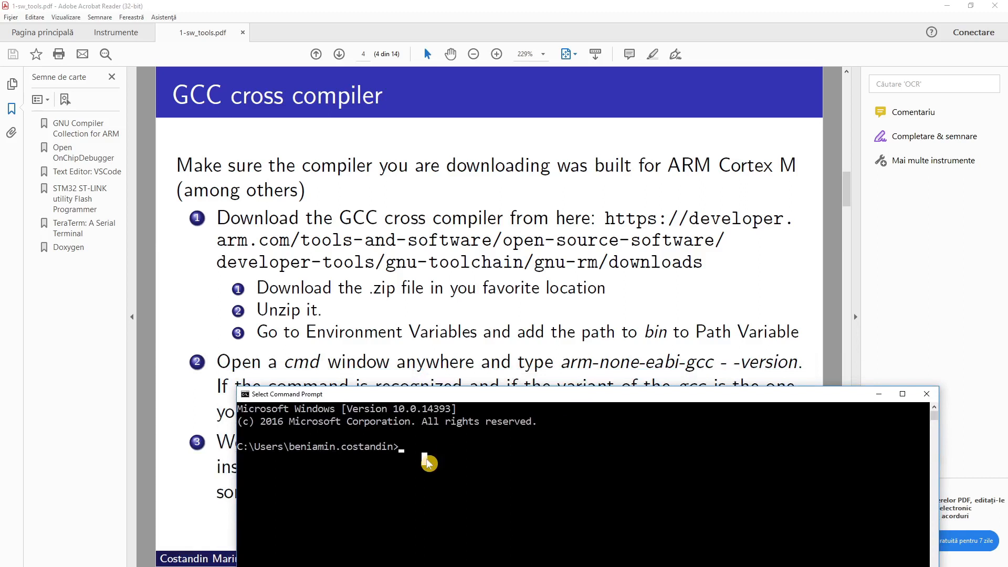
- Run arm-none-eabi-gcc --version in Command Prompt (reports 9.3.1), then return to the GCC slide
text(arm)
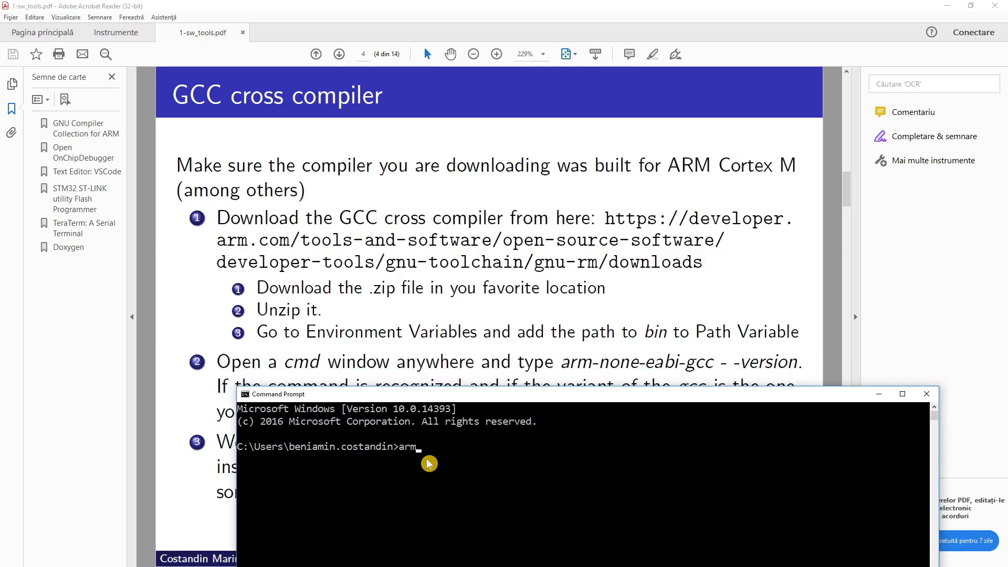
text(-none-ea)
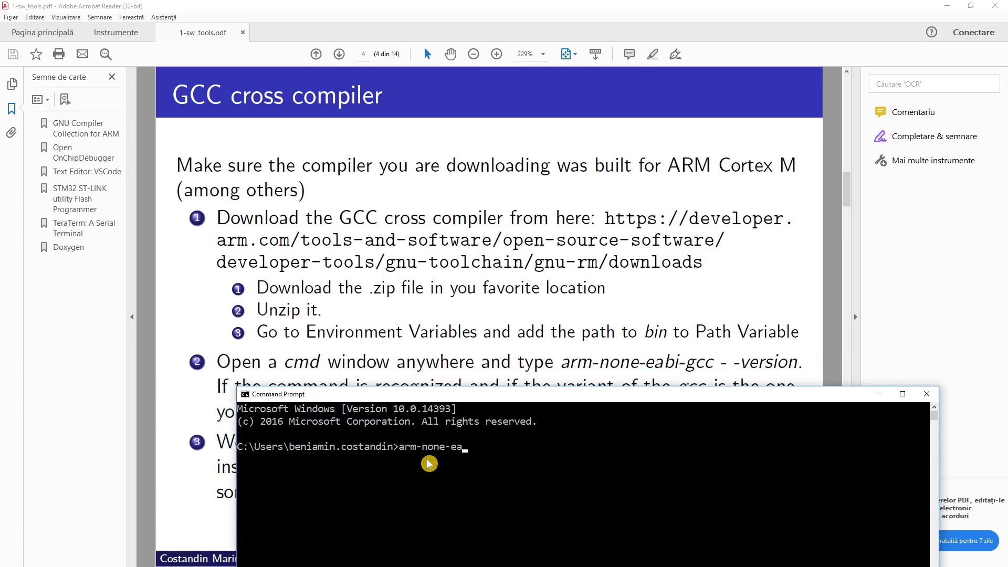
text(bi-)
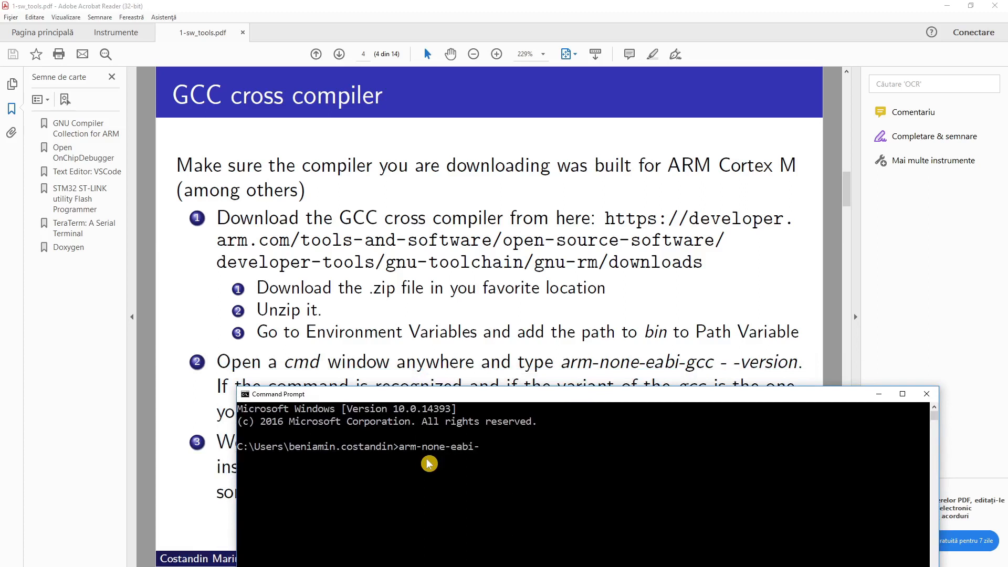
text(gcc --vers)
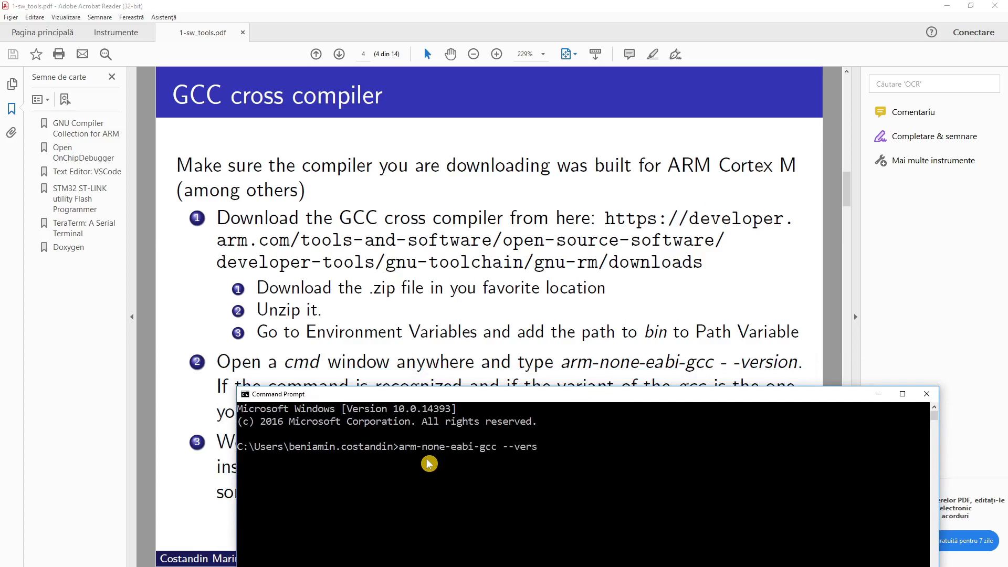
text(ion)
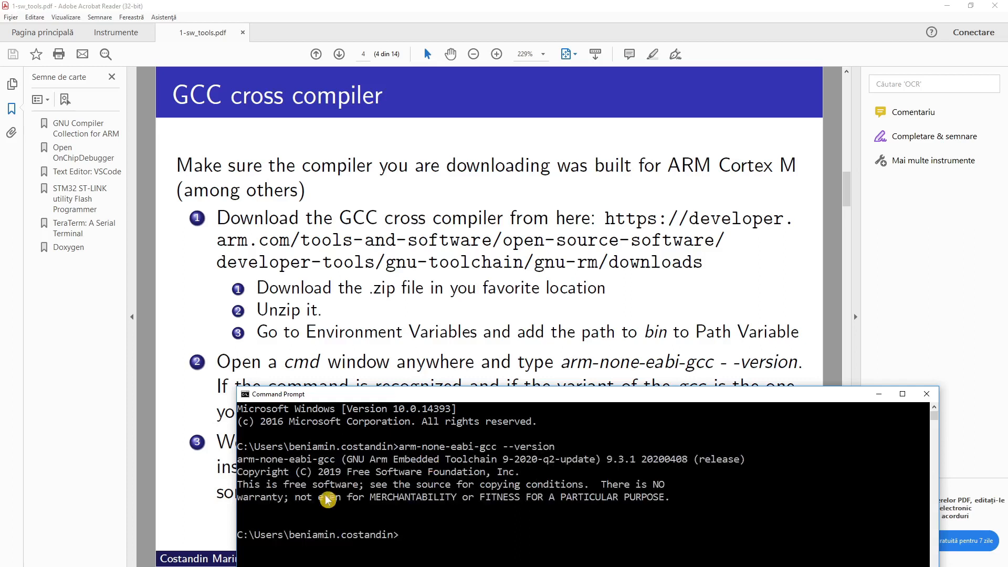
mouse_move(463, 503)
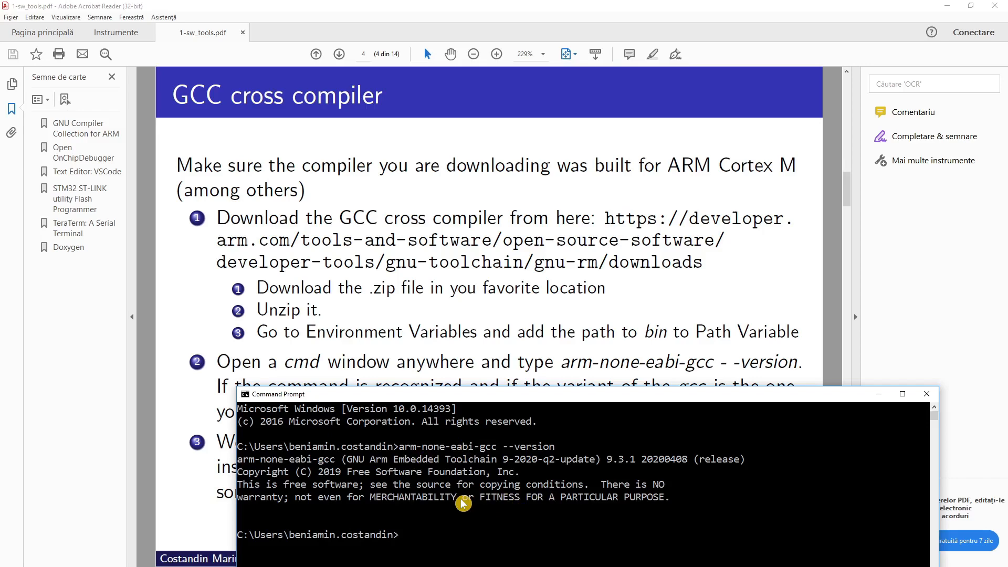
mouse_move(485, 402)
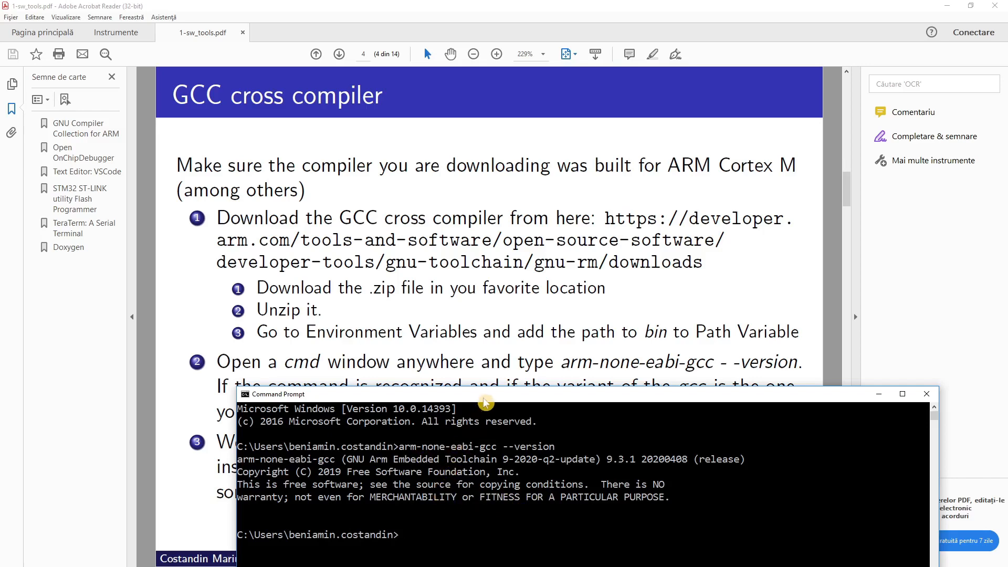
click(926, 394)
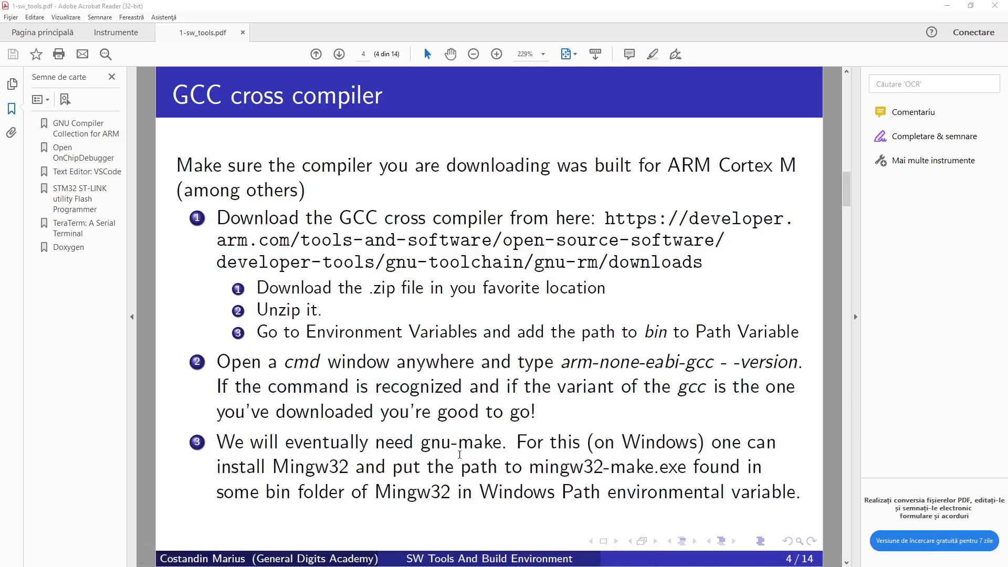
mouse_move(630, 480)
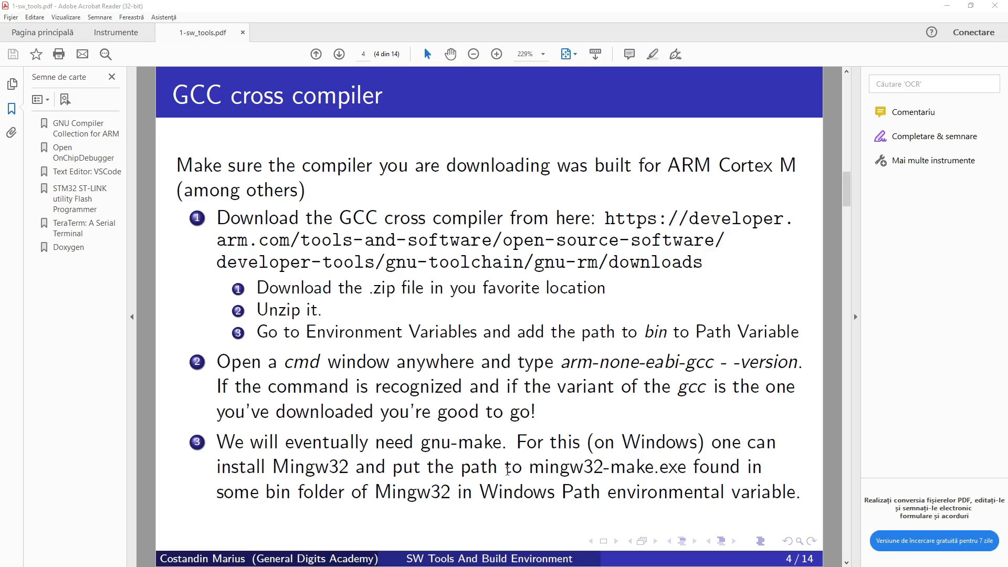
mouse_move(584, 473)
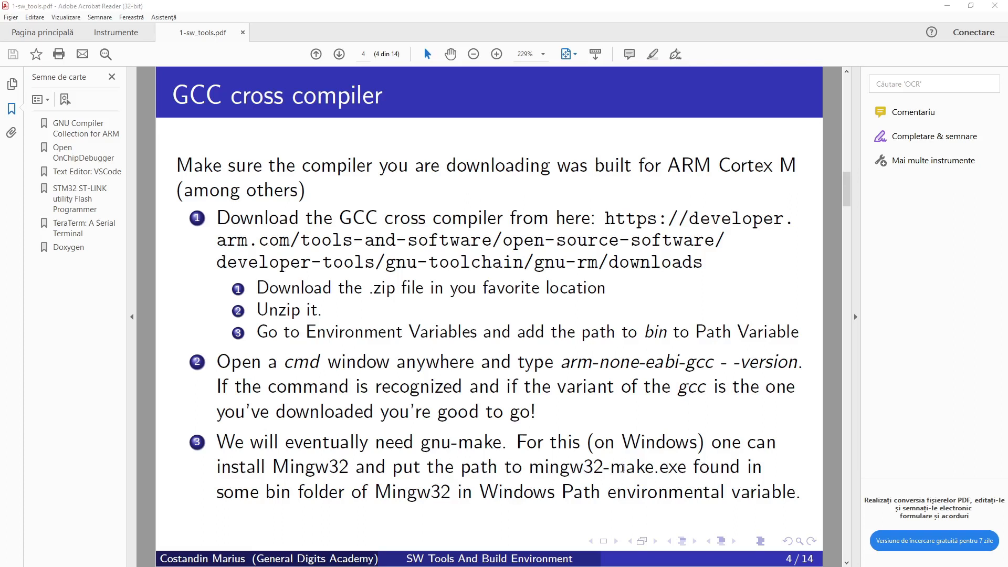
mouse_move(394, 495)
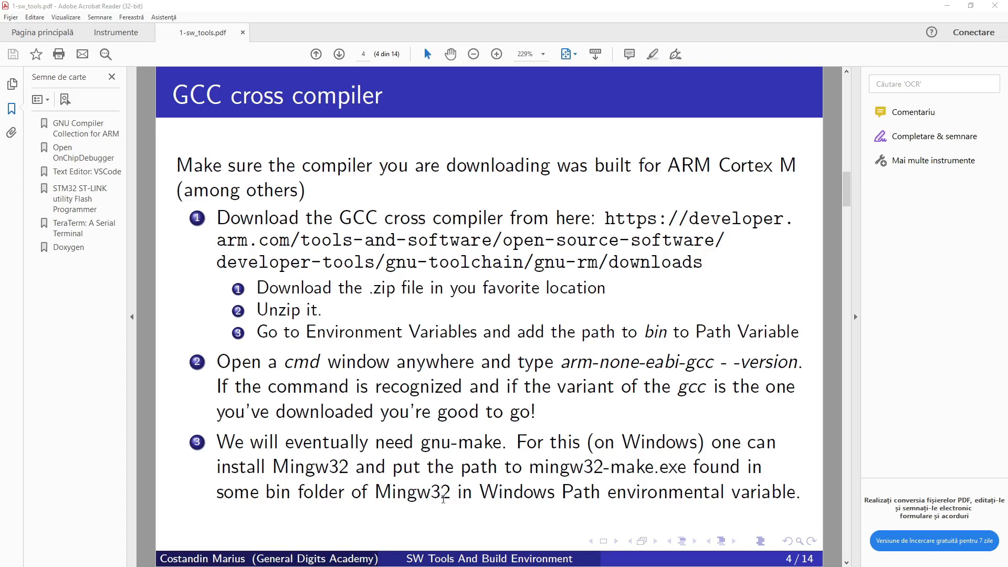
mouse_move(701, 469)
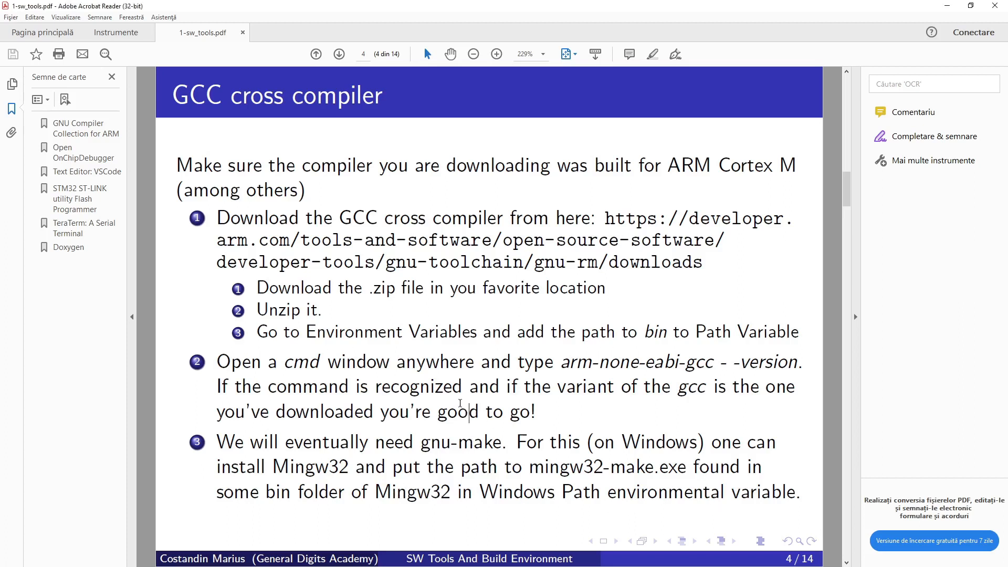
- Advance the deck from the Table of Contents toward the Open OCD slide, page 6
click(339, 53)
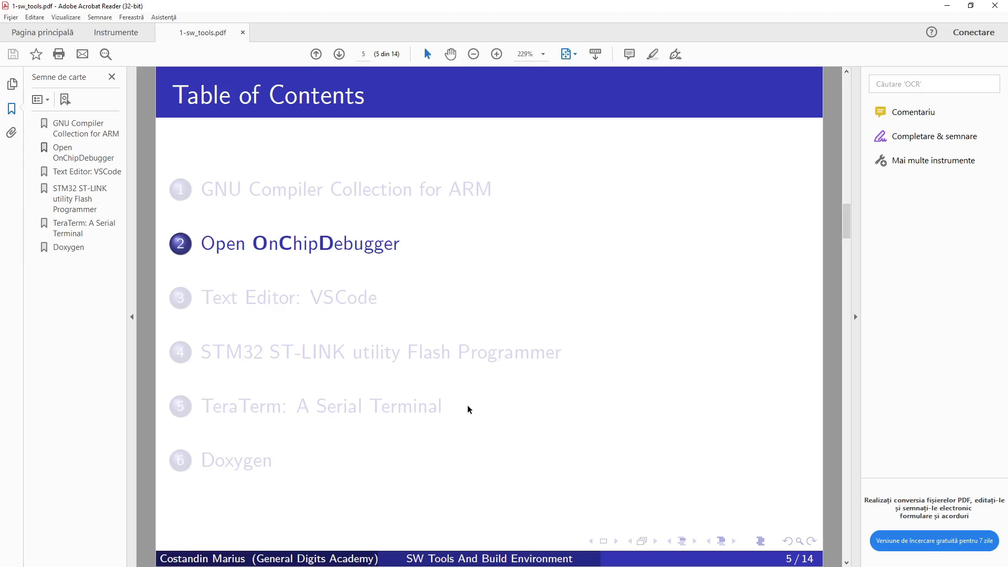
mouse_move(459, 385)
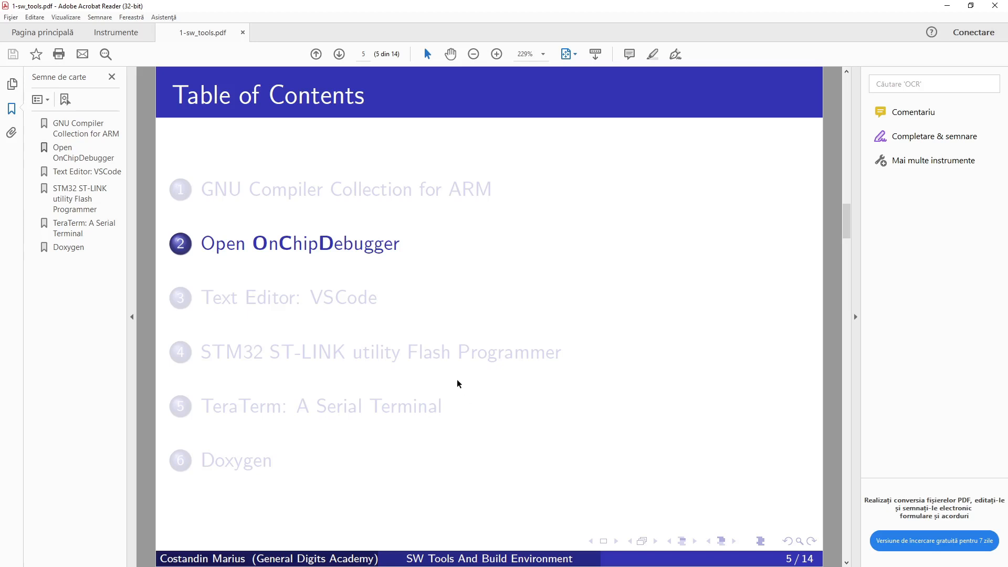
mouse_move(450, 387)
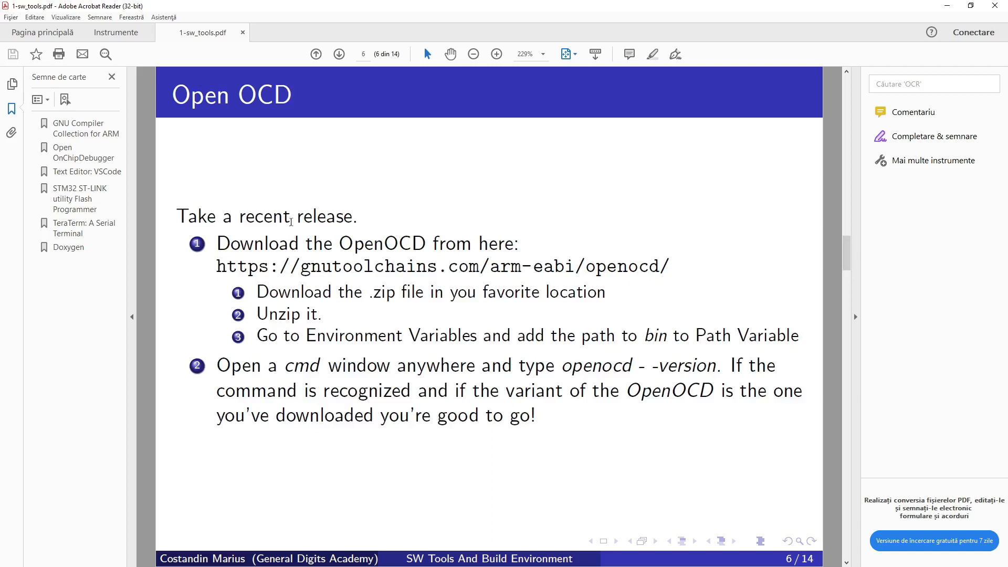
mouse_move(351, 260)
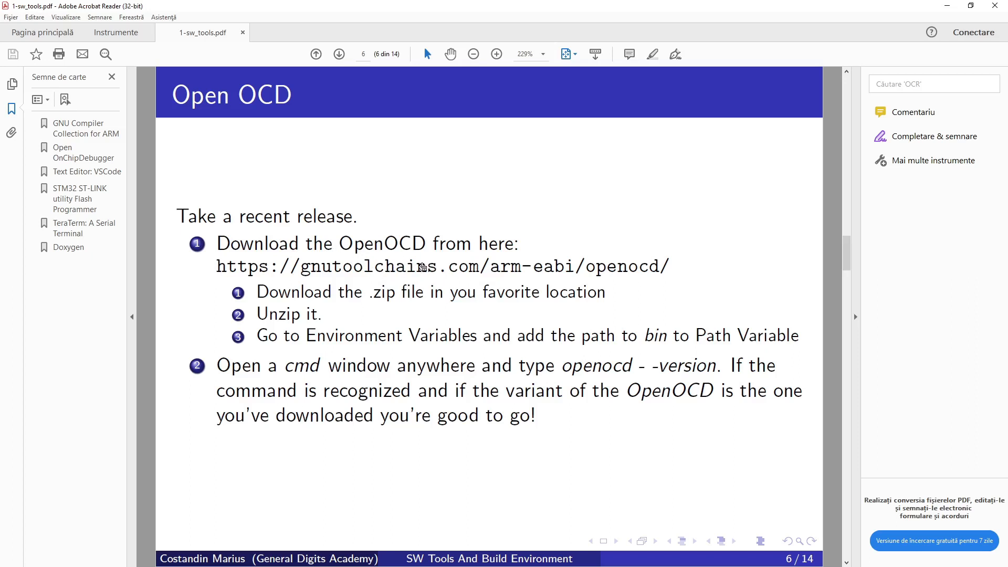
mouse_move(421, 267)
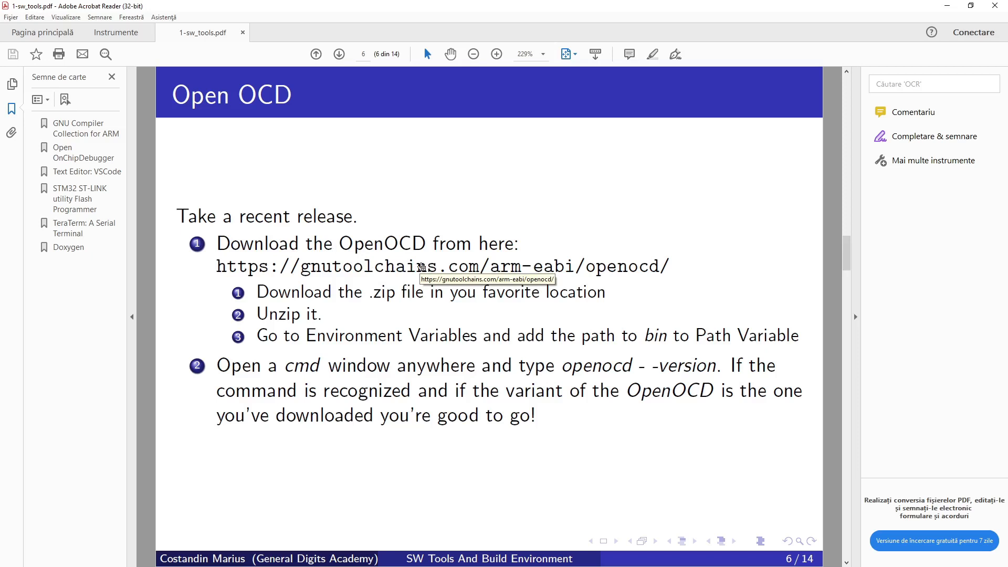
mouse_move(543, 227)
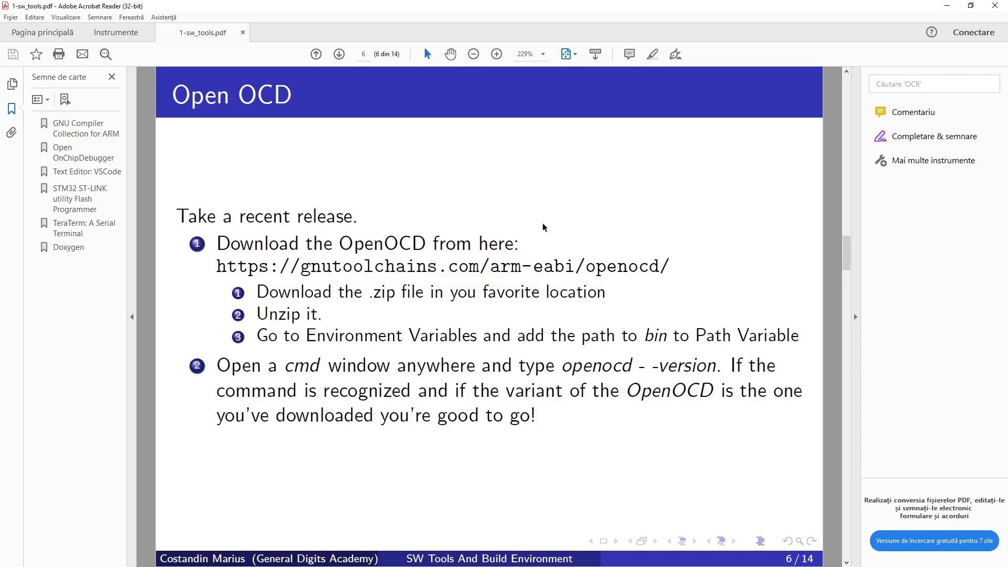
mouse_move(498, 280)
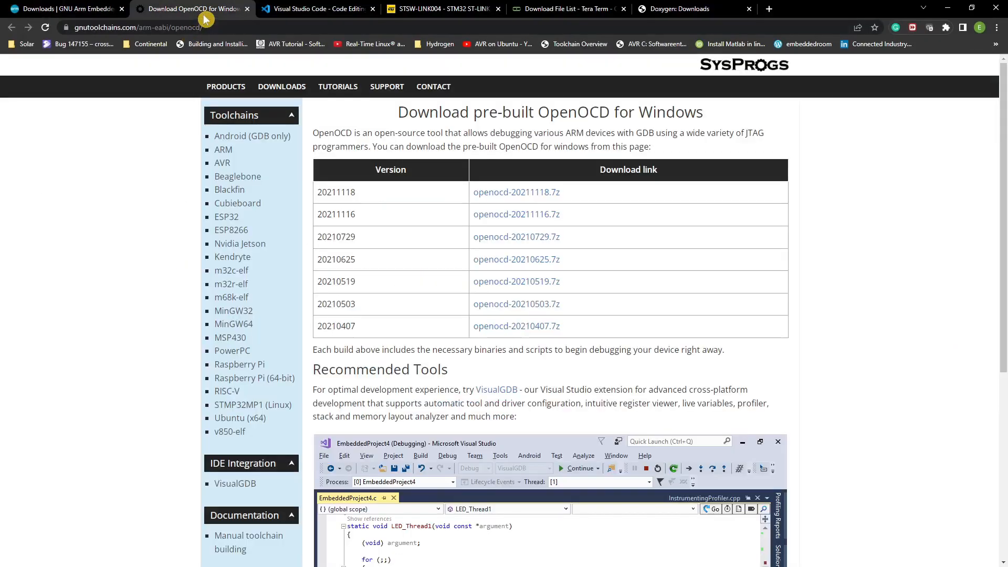
- Scroll down the pre-built OpenOCD for Windows release table
scroll(down, 3)
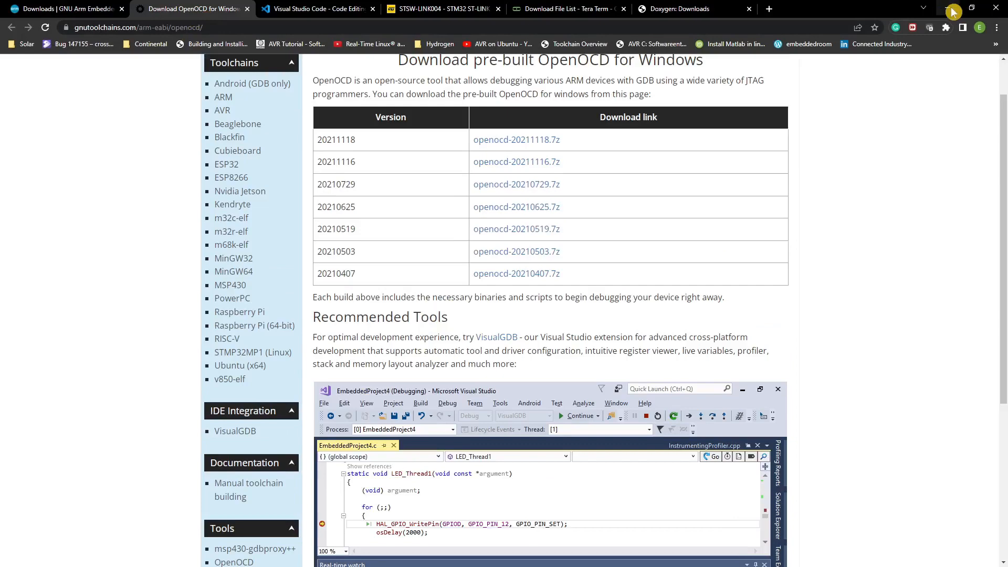
mouse_move(955, 10)
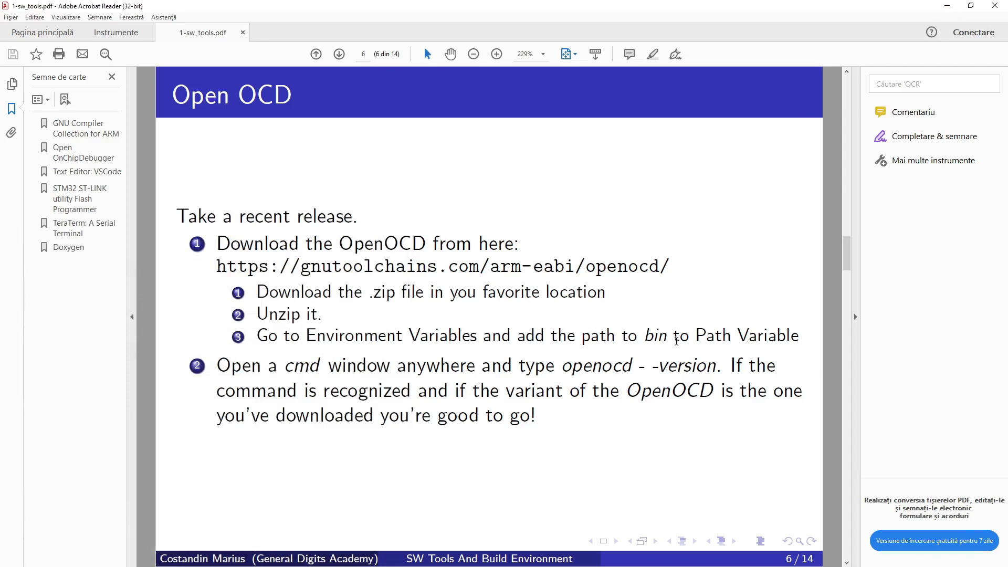
mouse_move(264, 399)
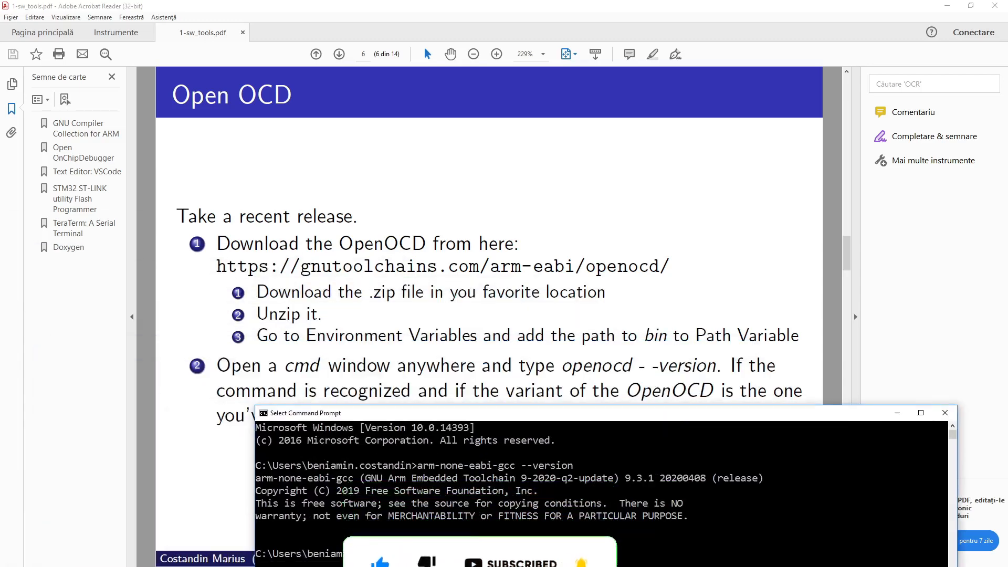
- Run the openocd version check in Command Prompt beneath the earlier gcc output
text(open)
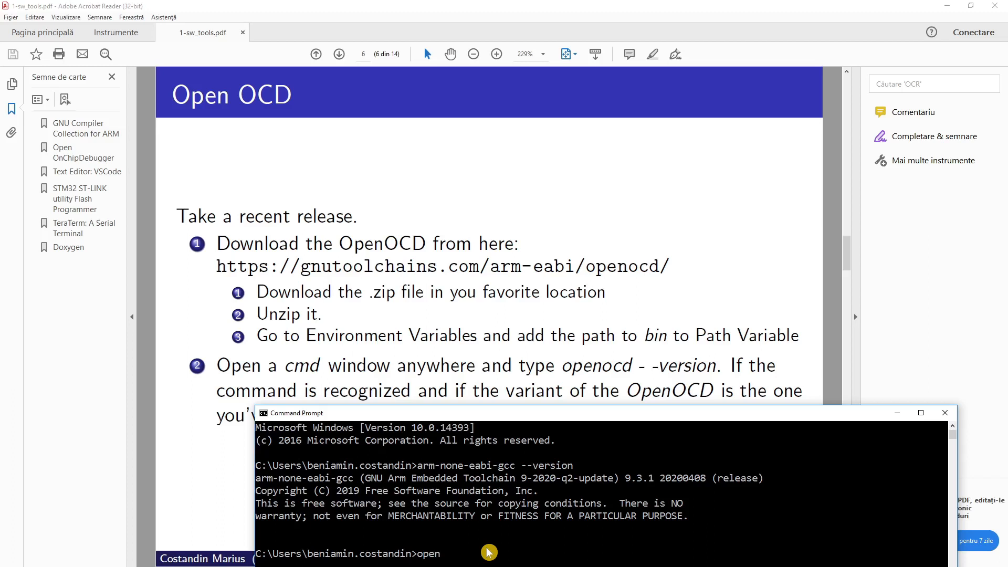
text(ocd)
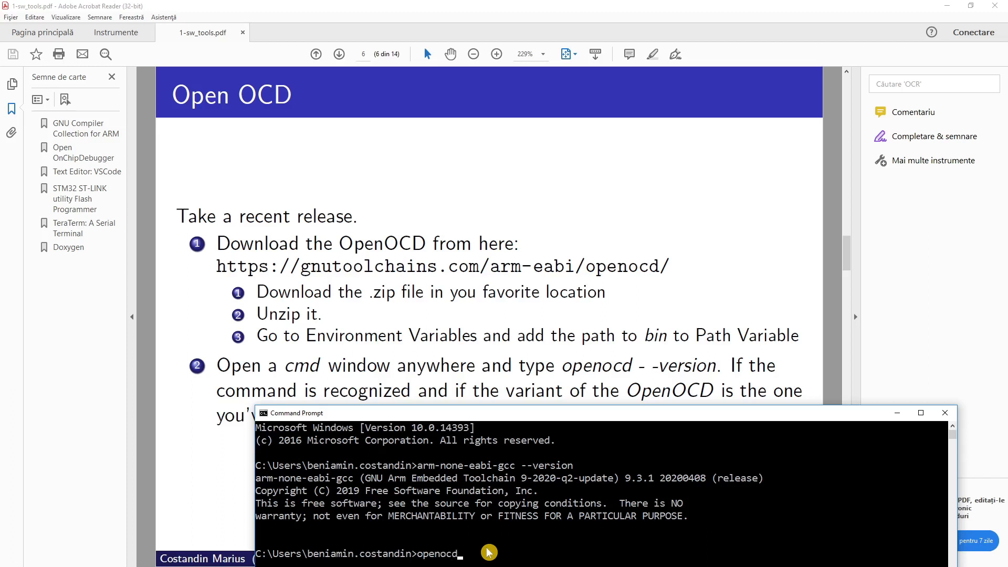
text(-ve)
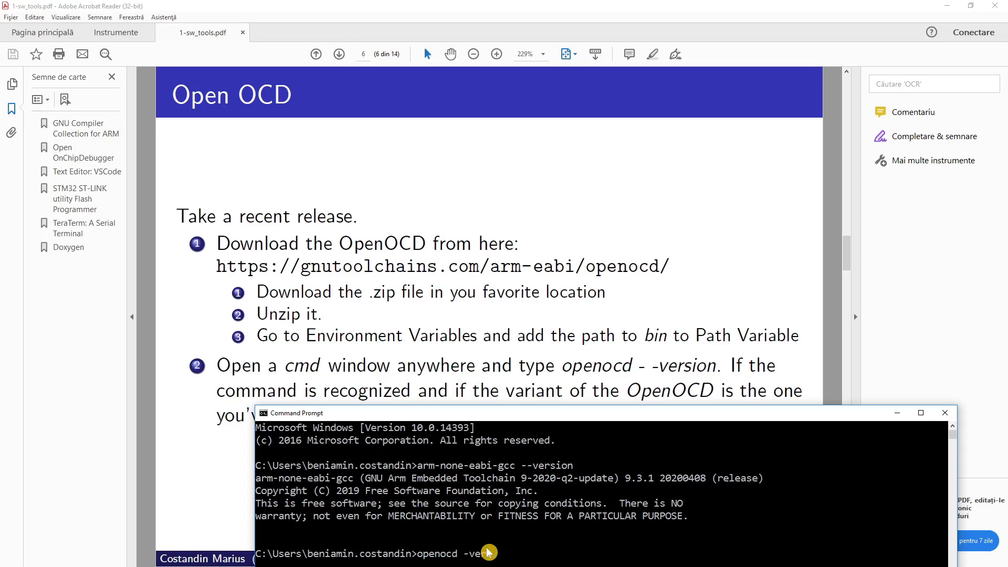
text(-)
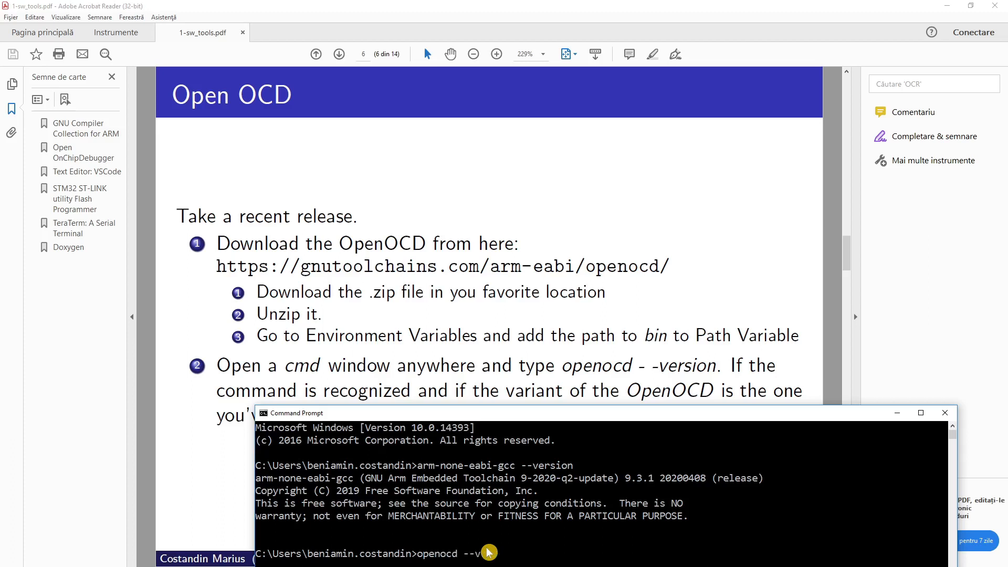
key(Return)
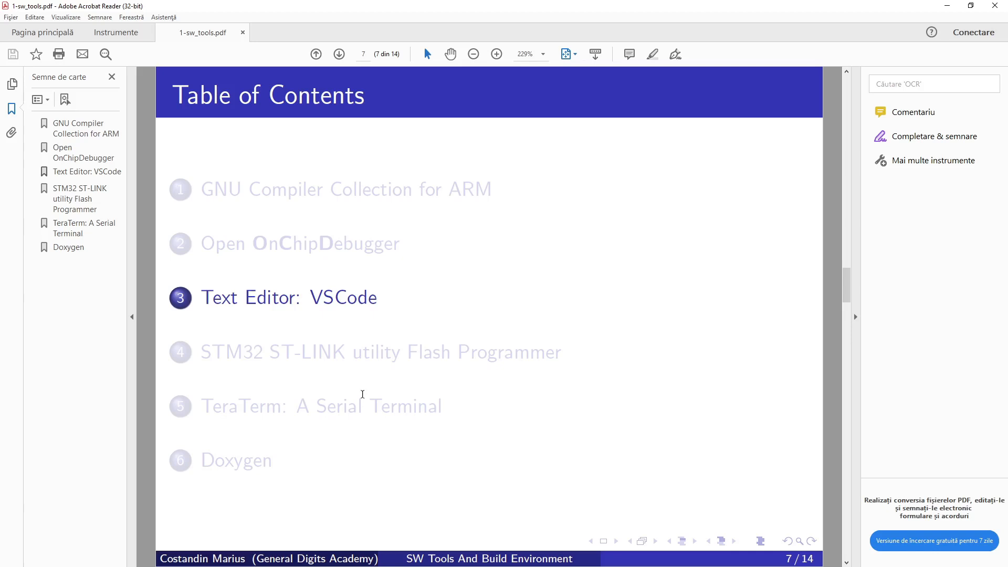
mouse_move(324, 306)
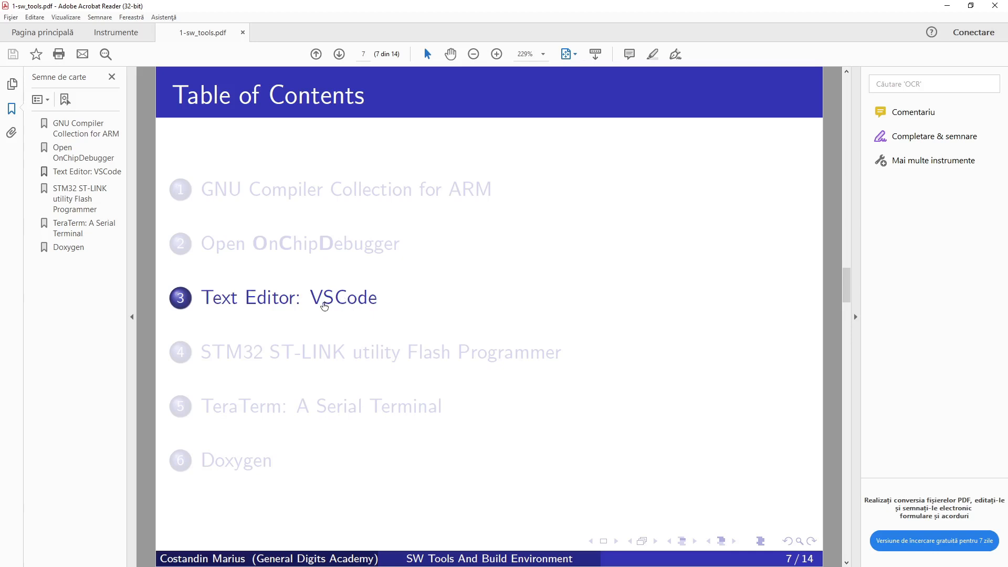
- Advance through the Visual Studio Code slide to page 10, the ST-LINK utility slide
click(339, 53)
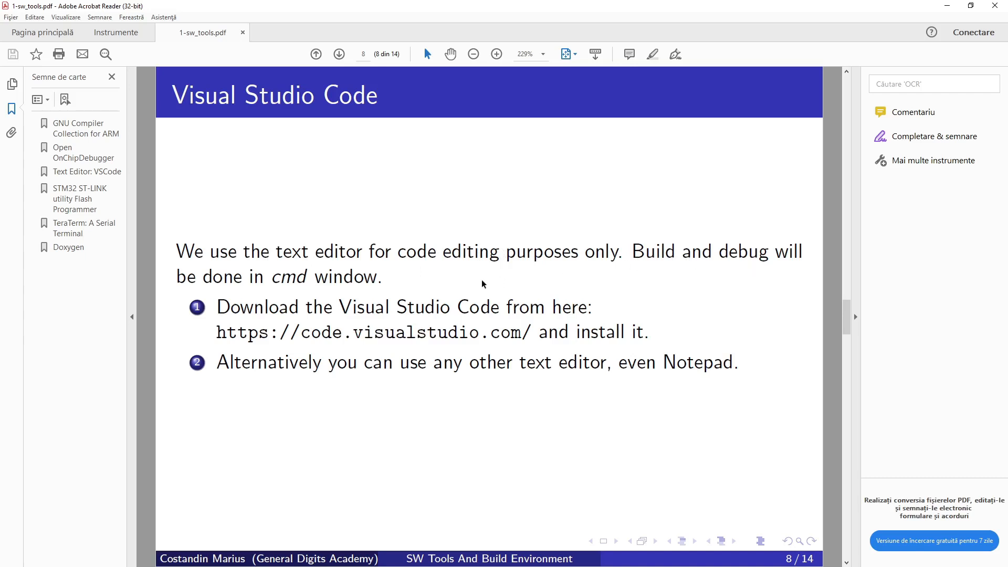
mouse_move(333, 326)
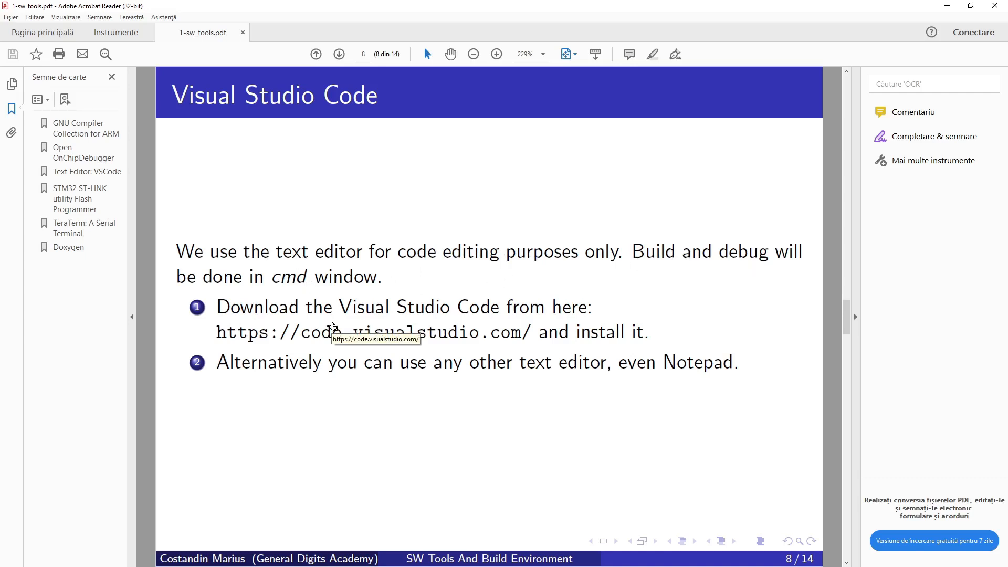
mouse_move(340, 330)
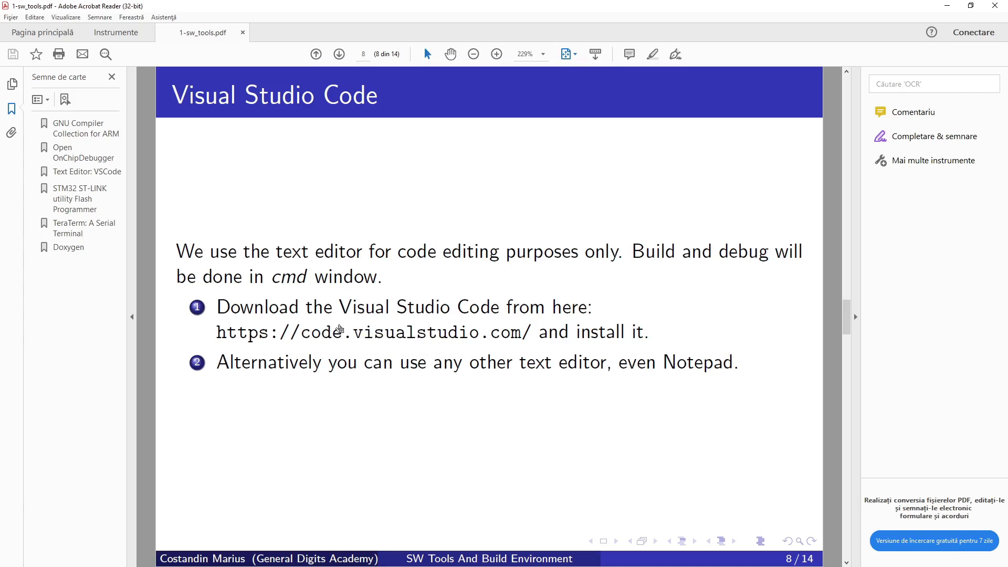
mouse_move(403, 357)
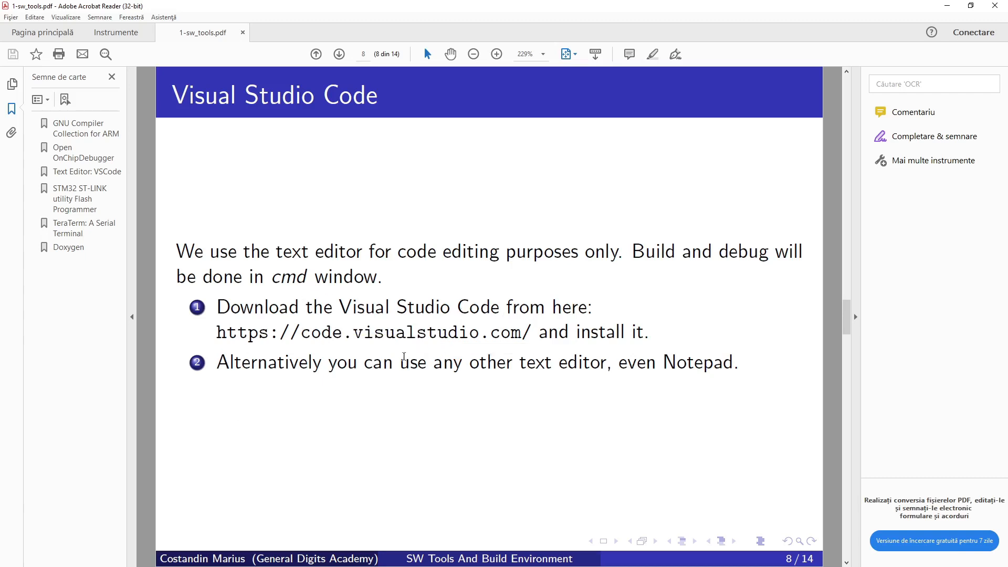
mouse_move(378, 391)
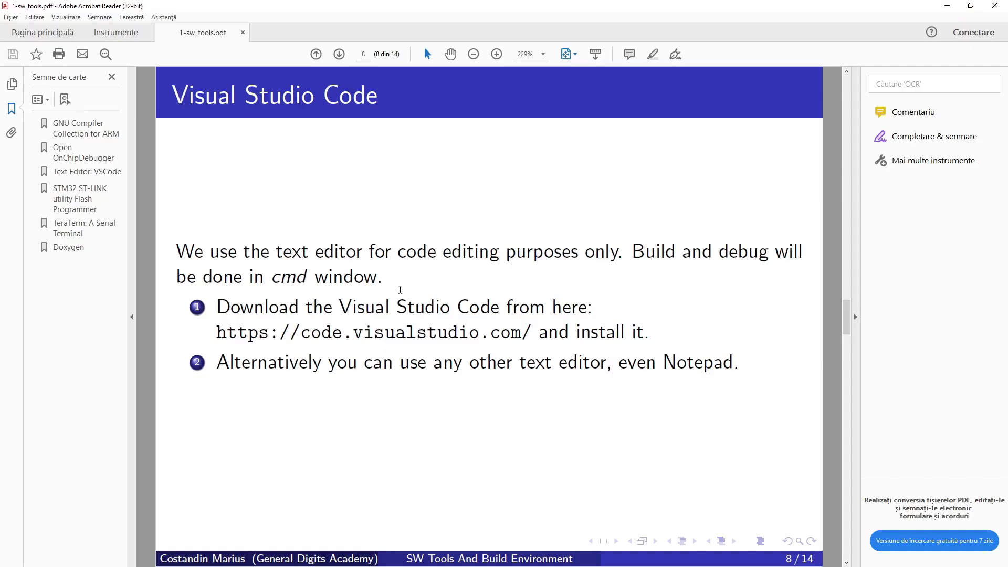
click(340, 53)
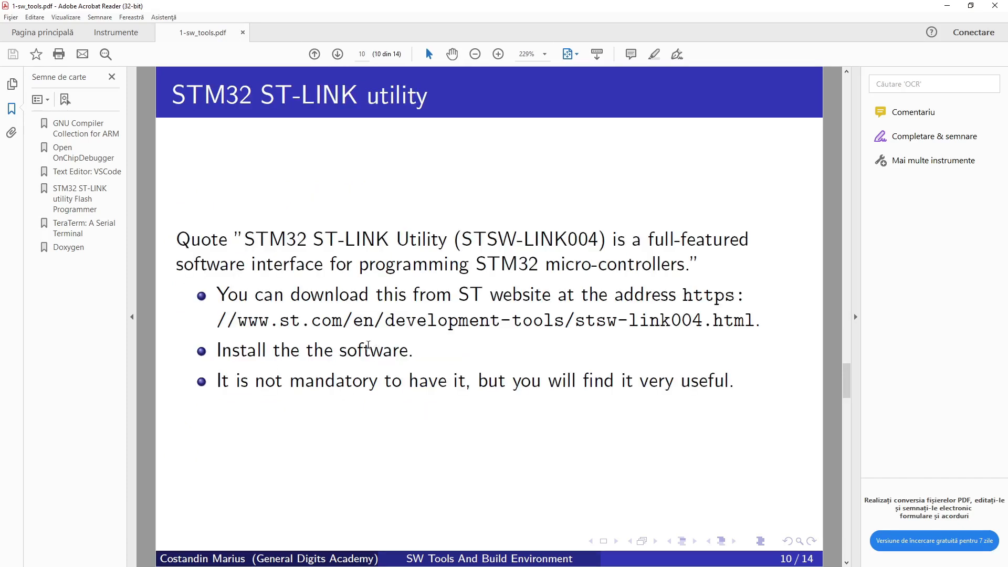
mouse_move(636, 266)
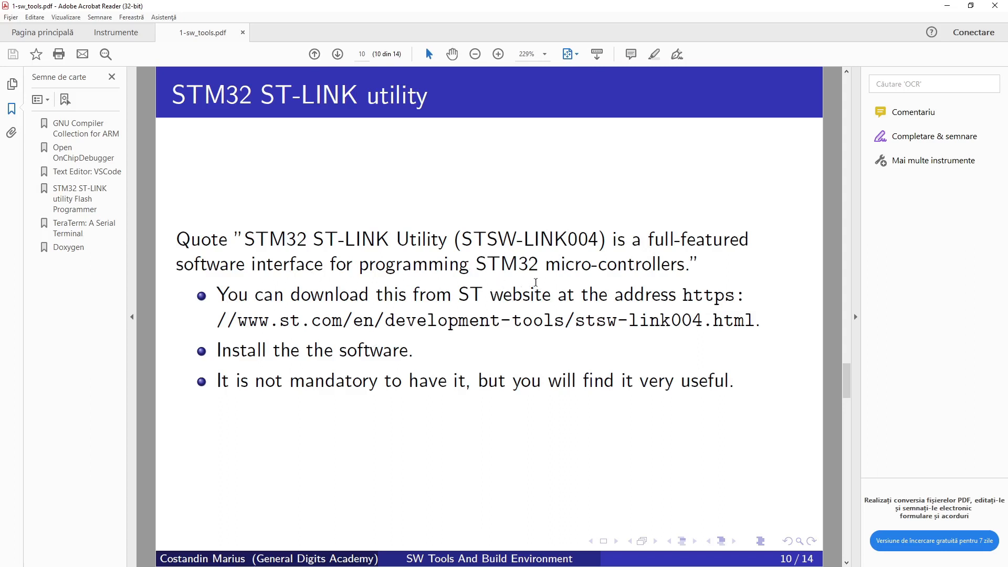
mouse_move(279, 300)
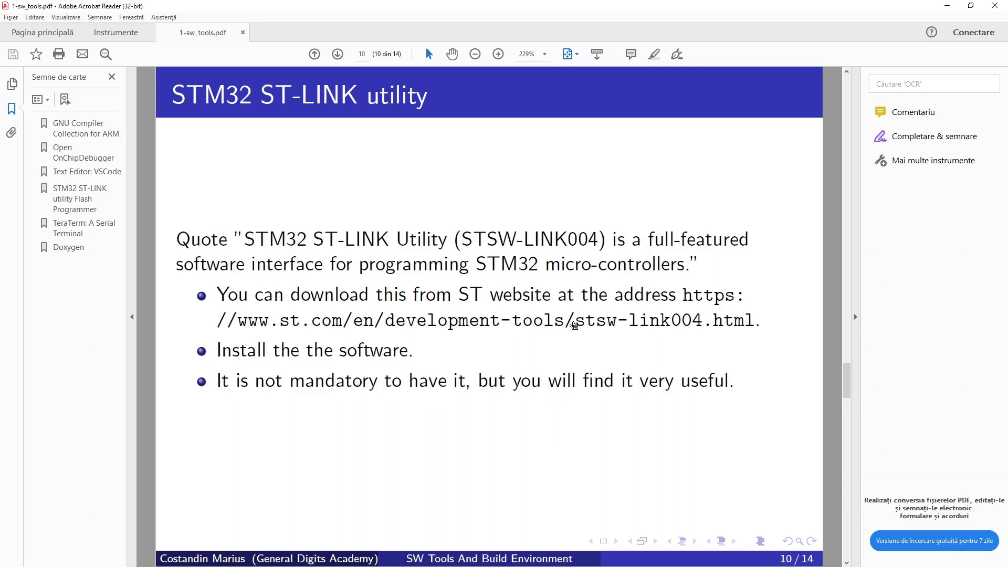
mouse_move(451, 319)
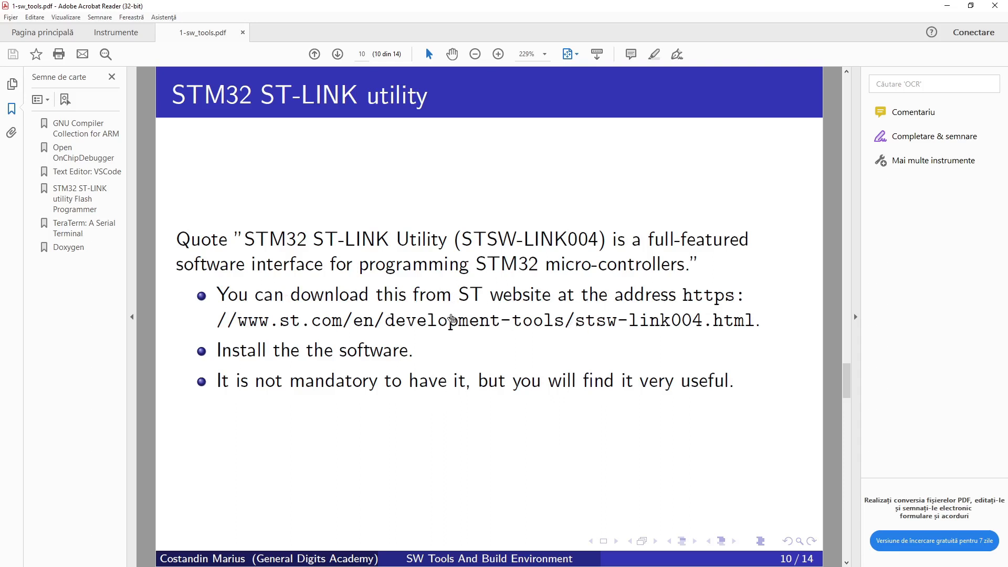
mouse_move(403, 350)
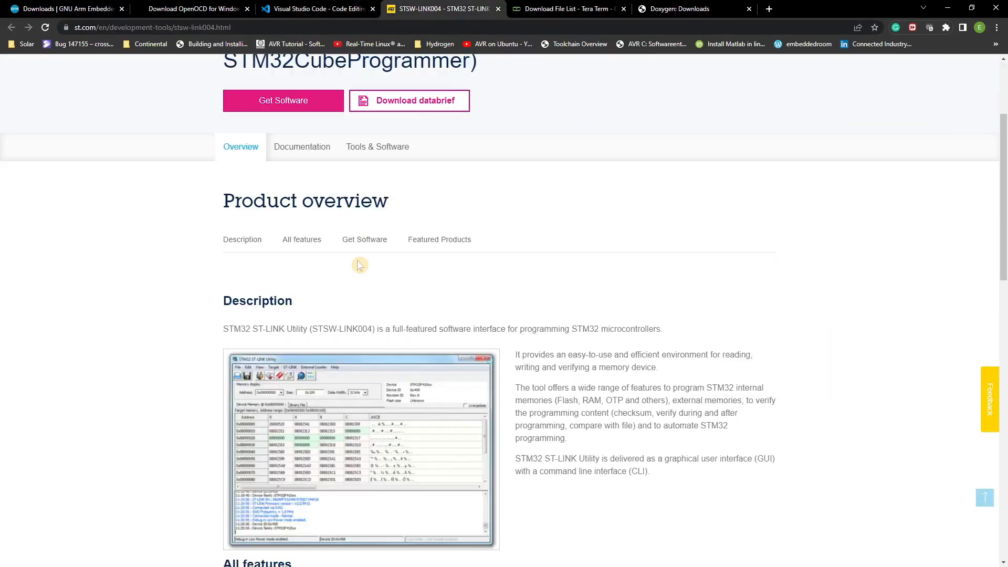
mouse_move(382, 293)
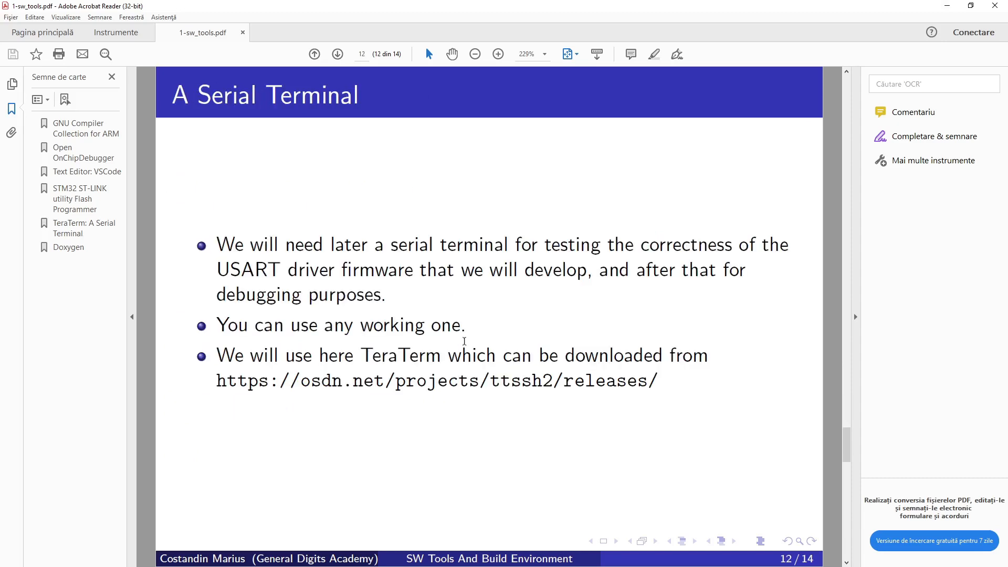
mouse_move(298, 260)
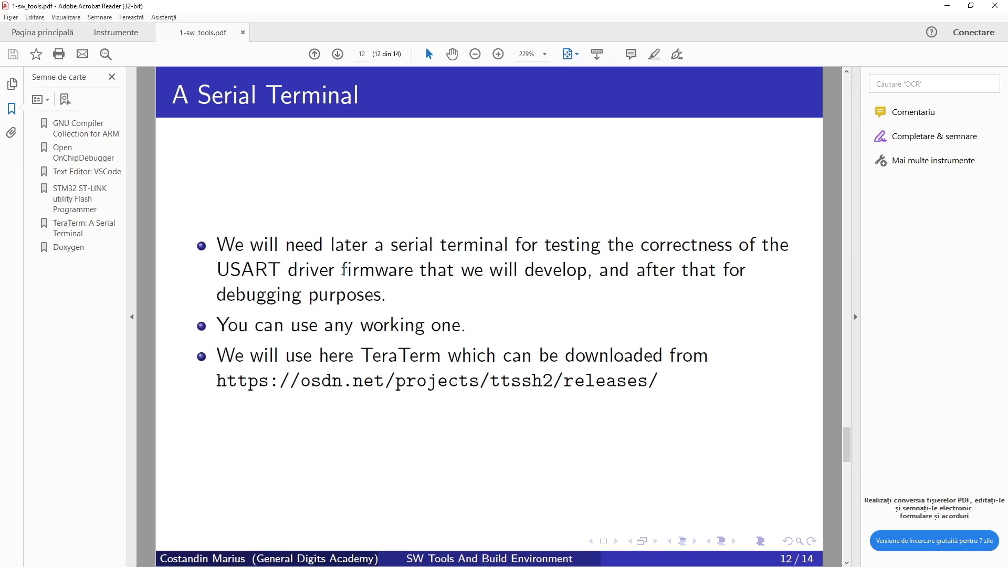
mouse_move(425, 285)
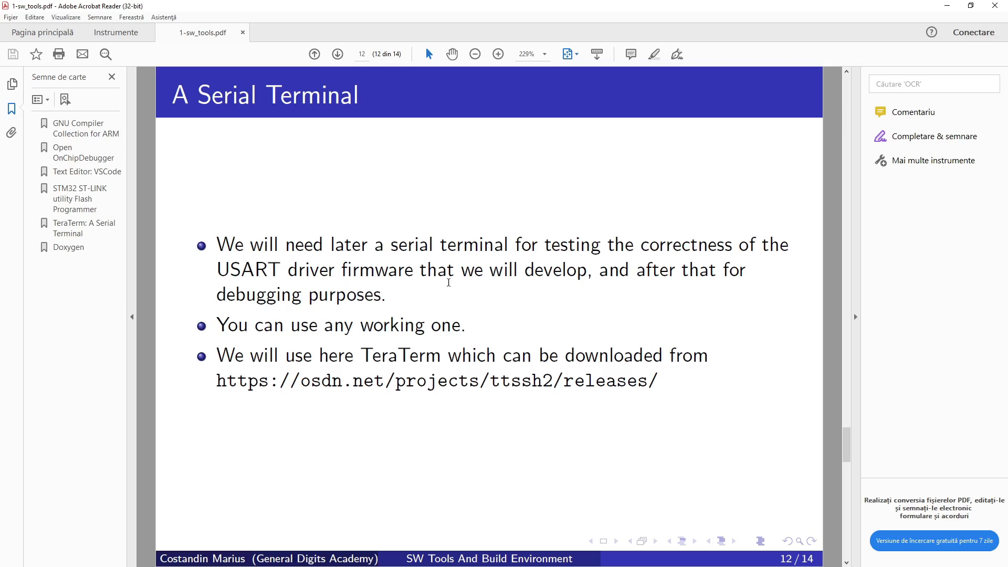
mouse_move(474, 303)
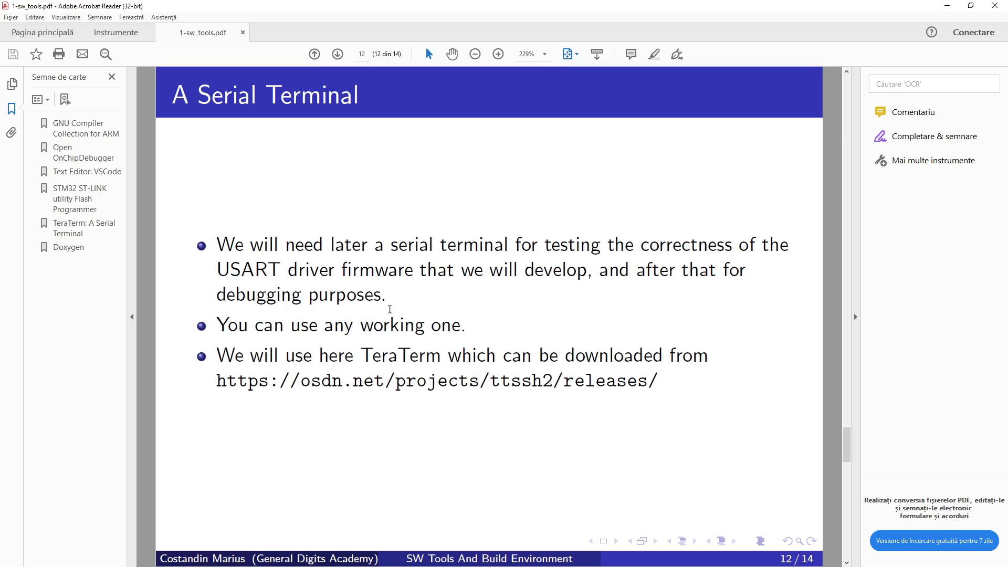
mouse_move(220, 324)
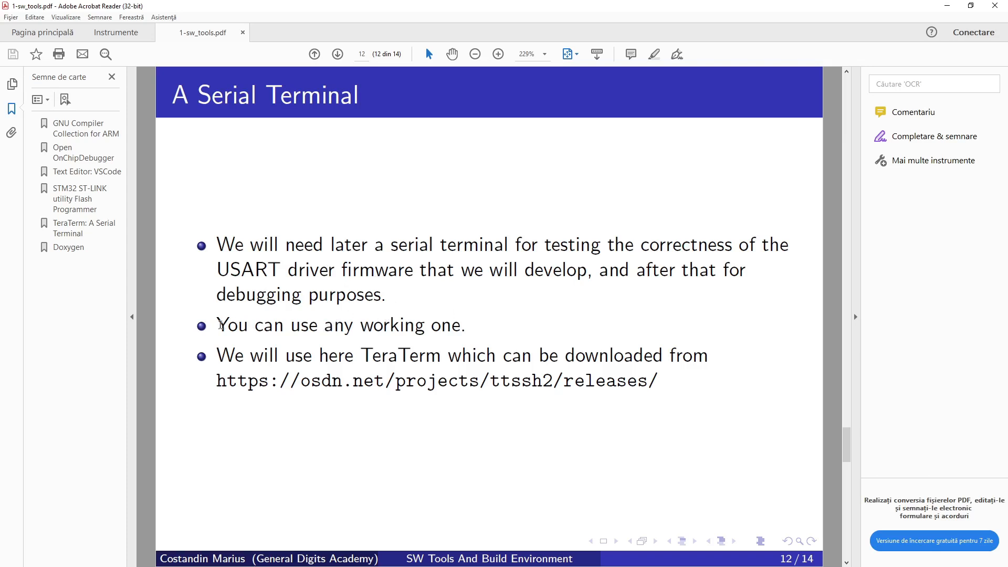
- Select text on the TeraTerm slide, then show the Tera Term release downloads page in Chrome
drag(216, 326, 464, 326)
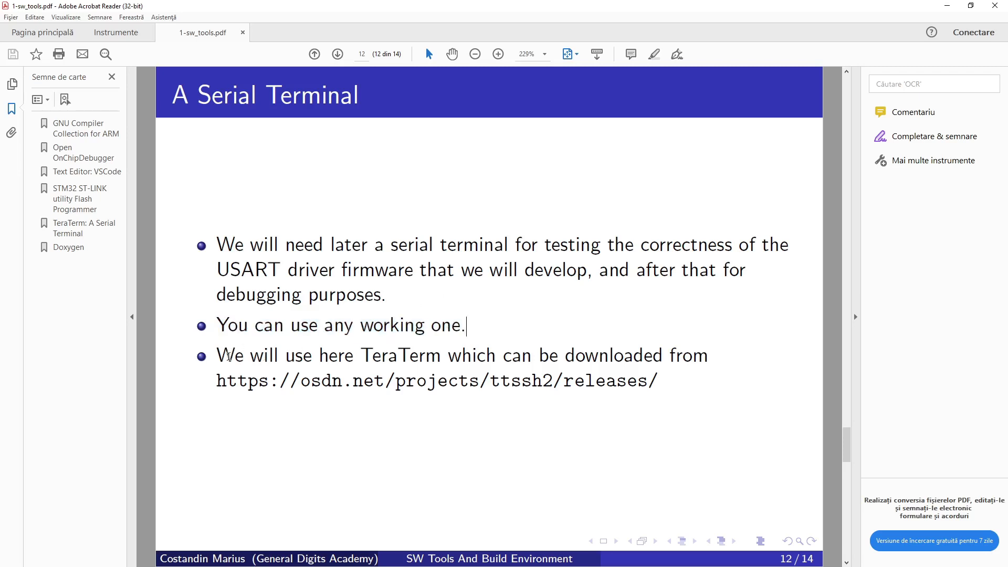
mouse_move(389, 389)
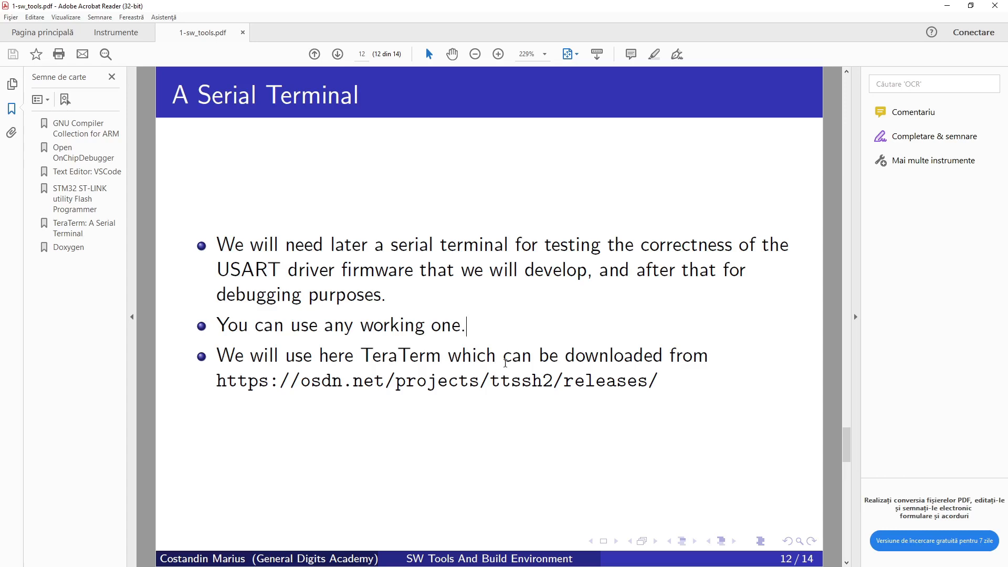
mouse_move(389, 388)
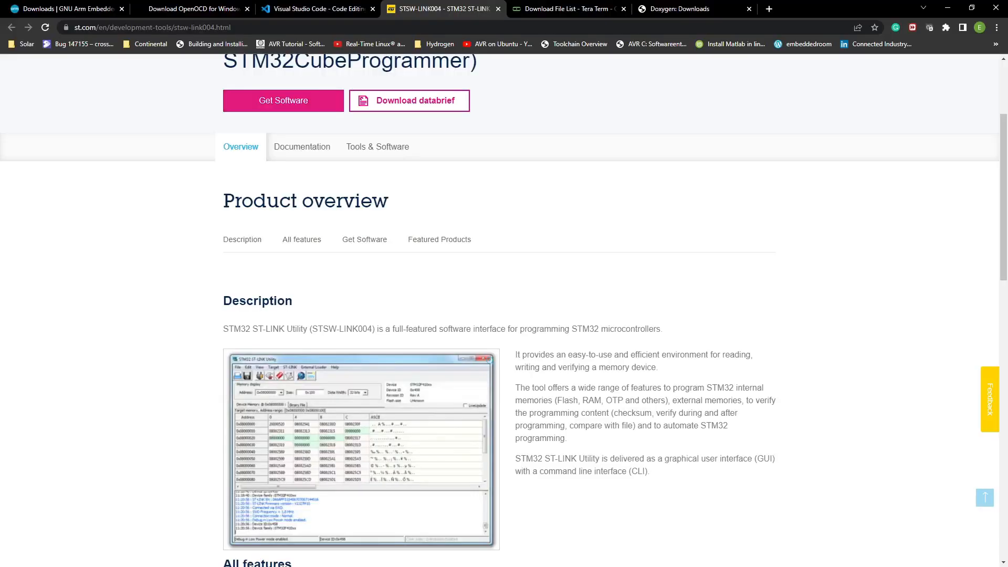
click(566, 9)
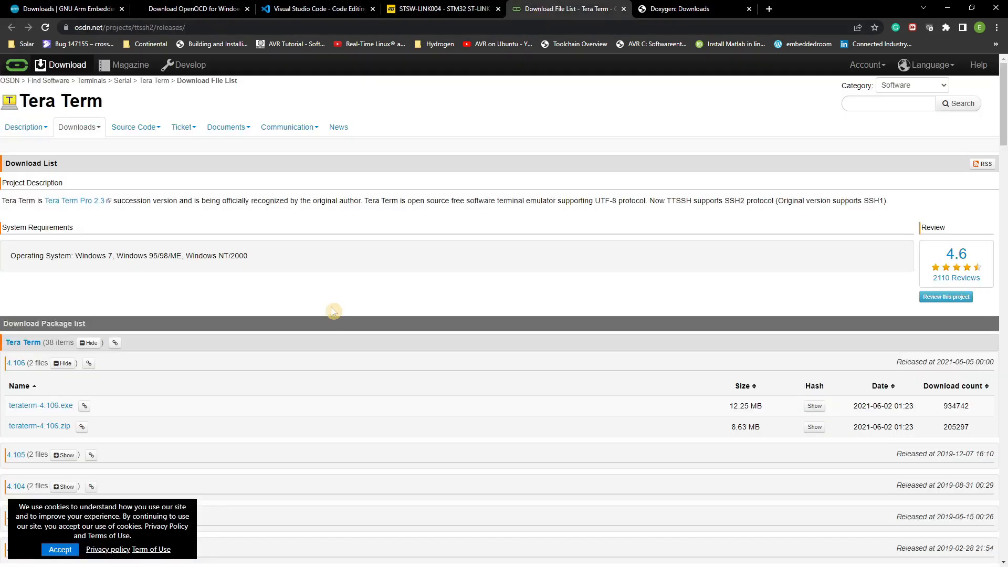
scroll(down, 3)
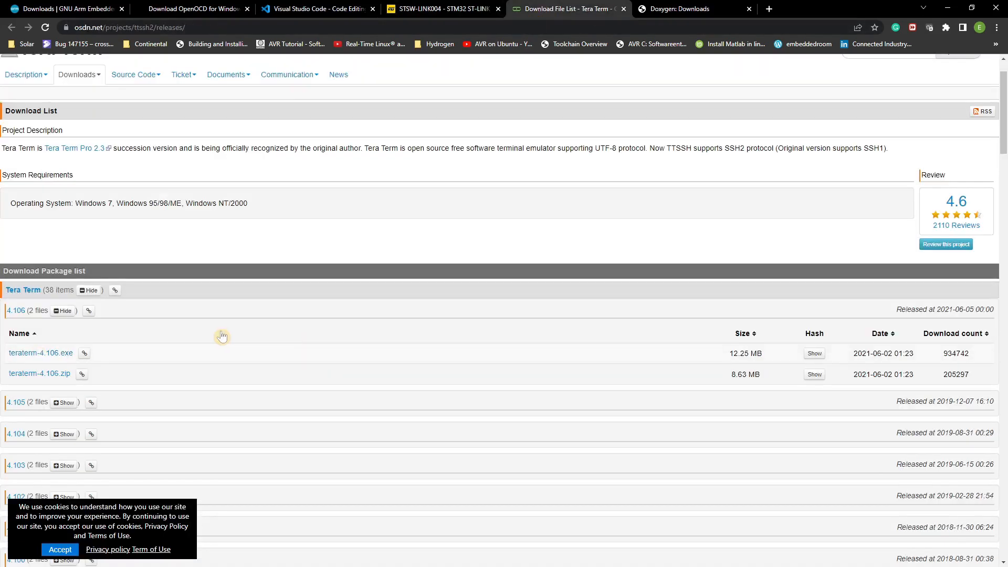
scroll(down, 3)
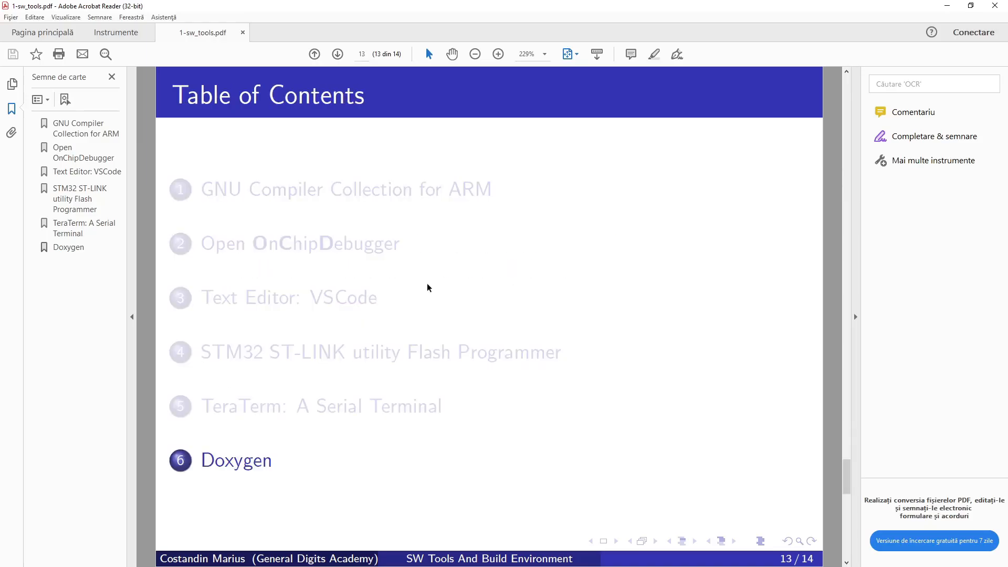
mouse_move(380, 312)
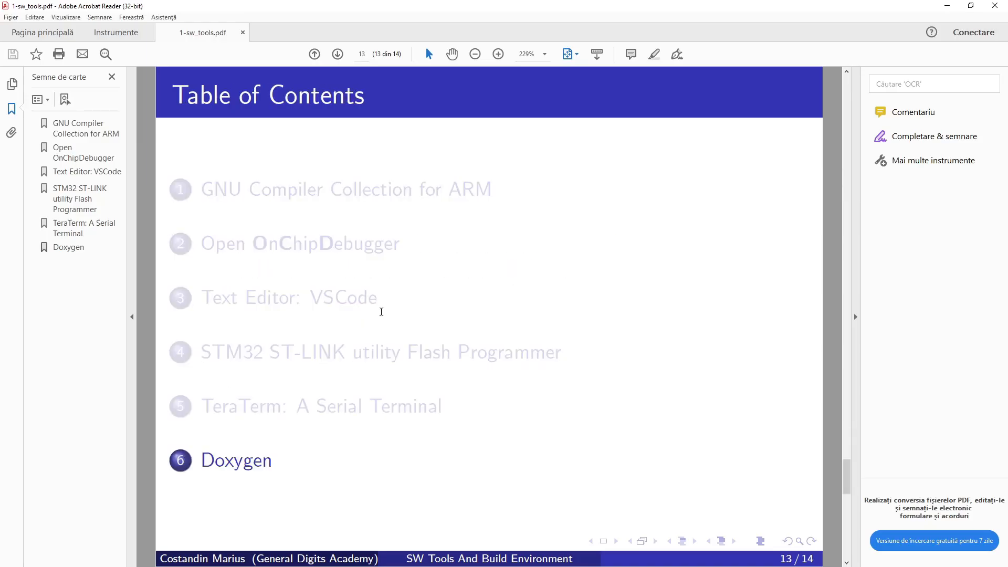
mouse_move(380, 316)
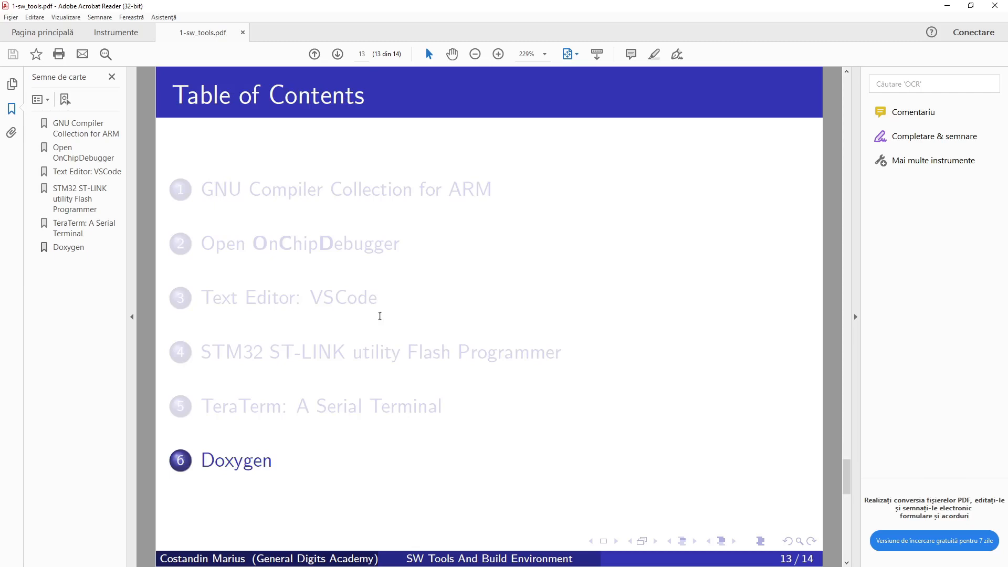
mouse_move(394, 317)
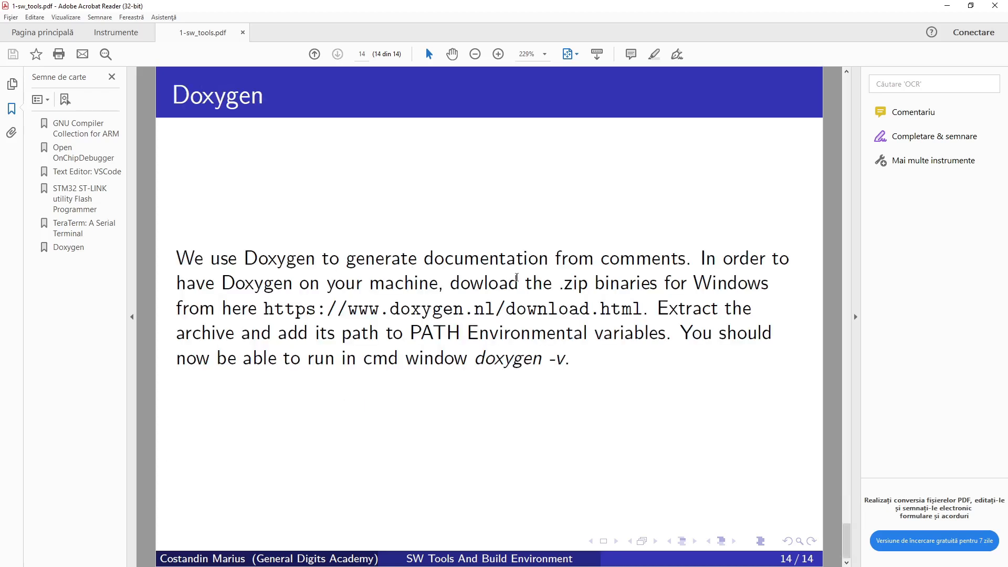
mouse_move(731, 260)
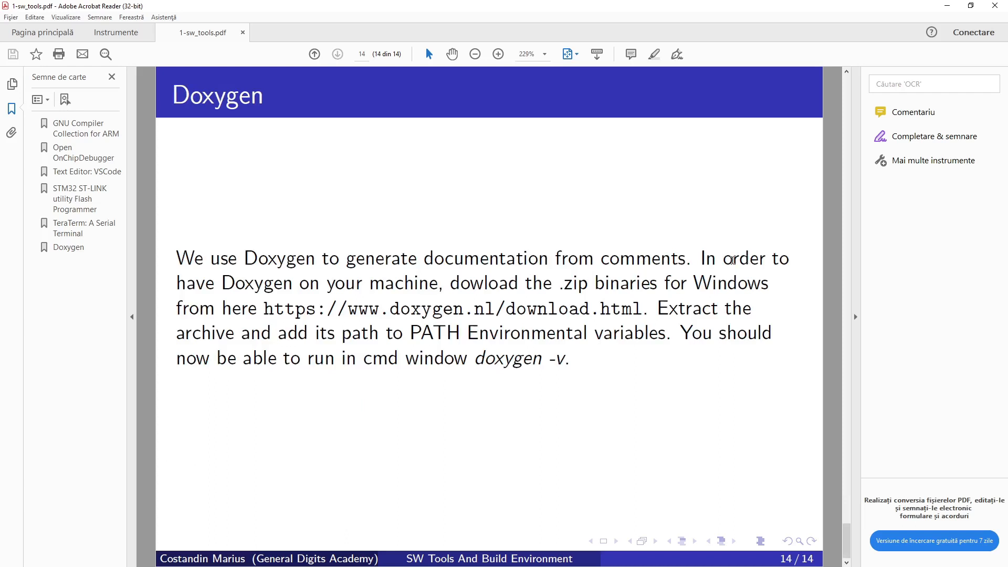
mouse_move(475, 281)
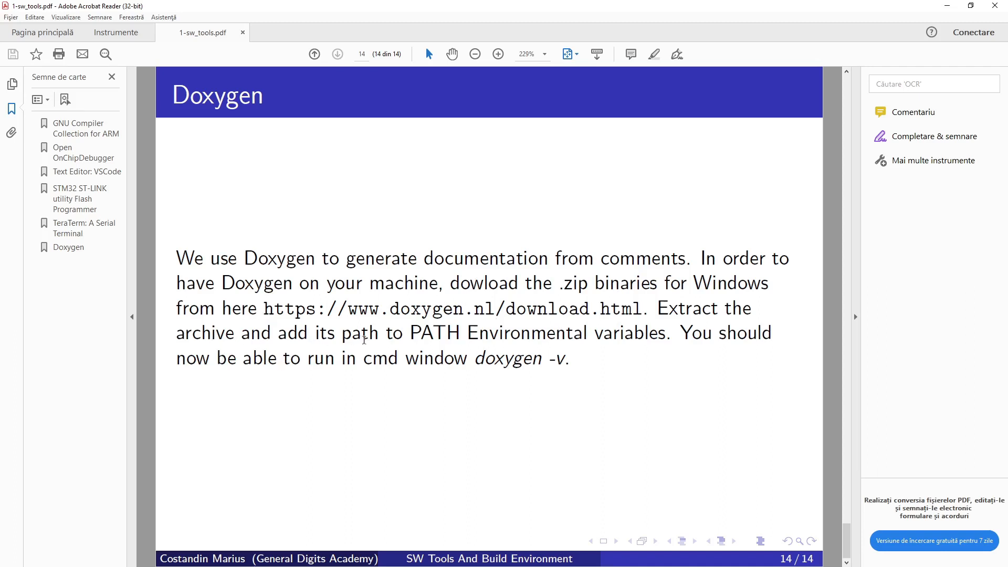
mouse_move(633, 340)
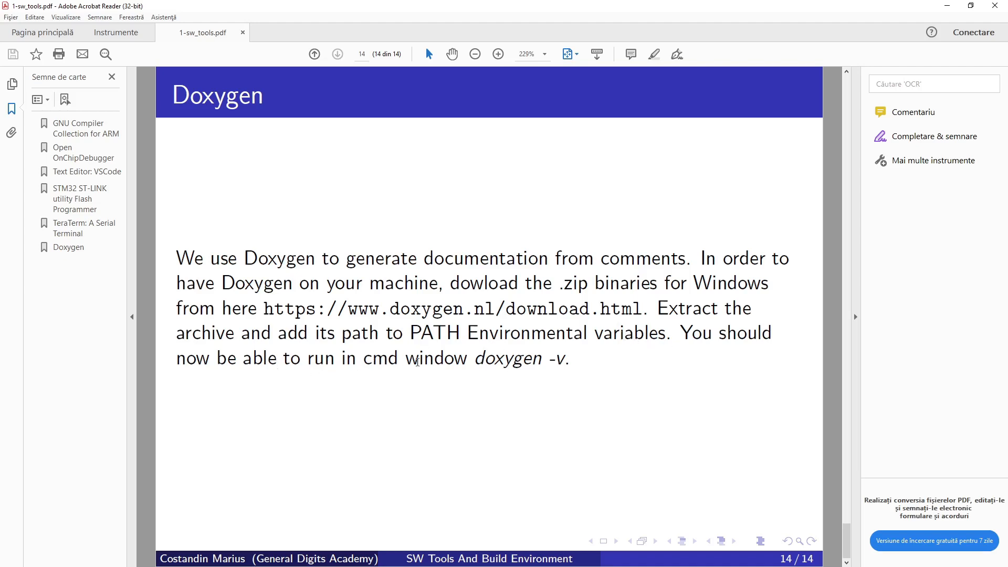
- Select the doxygen -v command text on the final Doxygen slide, page 14
drag(474, 359, 569, 359)
text(d)
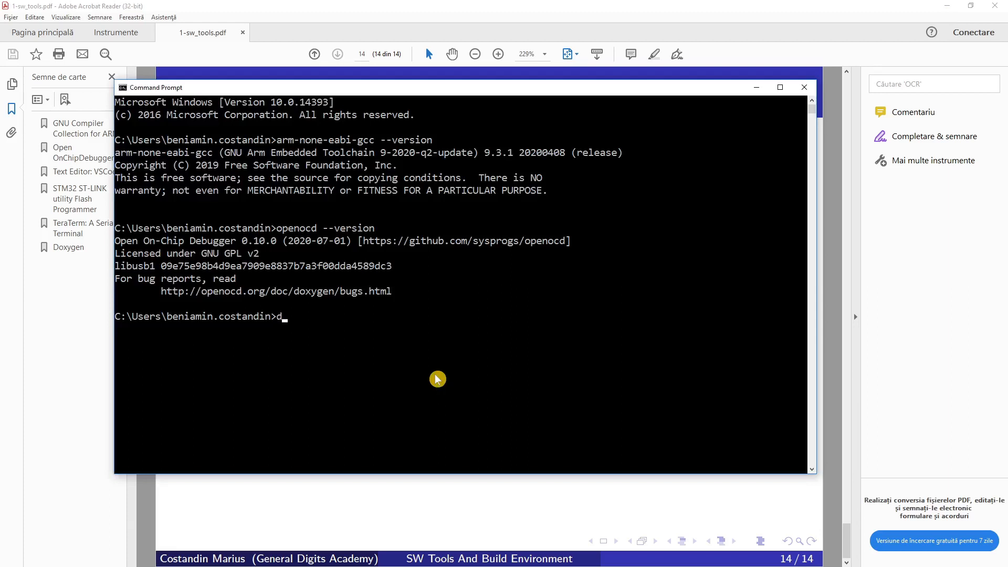
- Run doxygen -v in Command Prompt (reports 1.9.1) and close the window
text(oxygen -v)
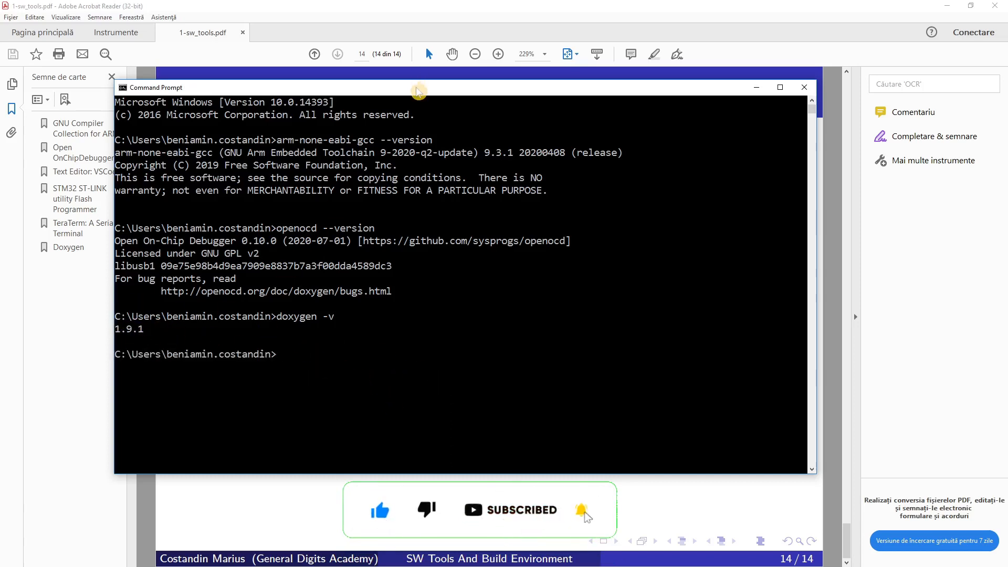
click(803, 87)
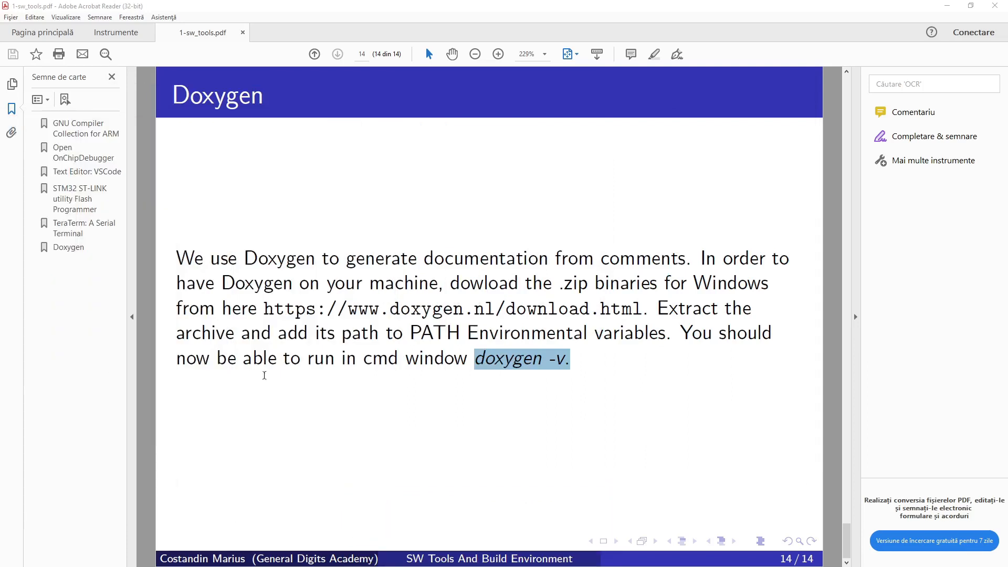
- Clear the slide text selection and jump back to page 2, the Table of Contents
click(389, 420)
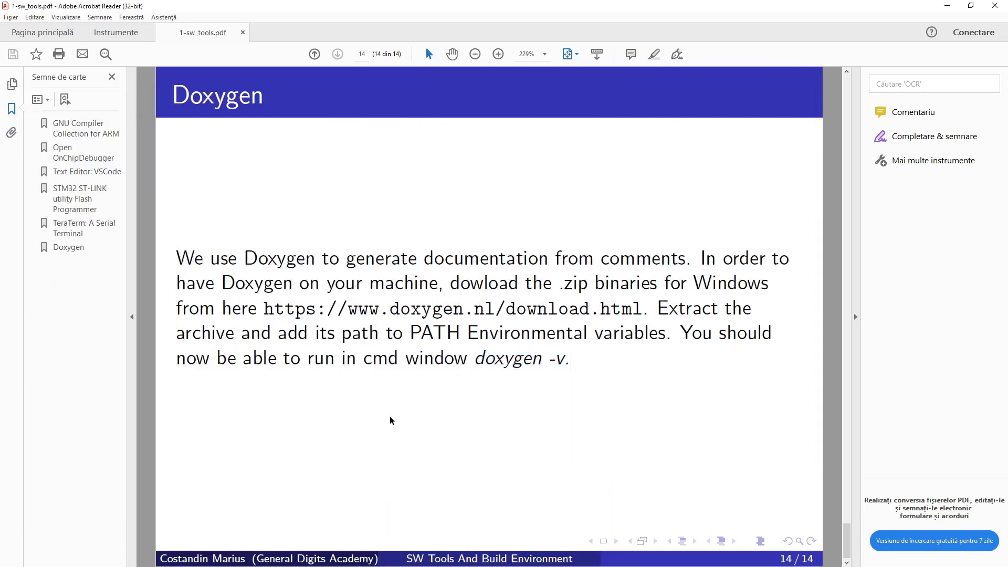
mouse_move(396, 408)
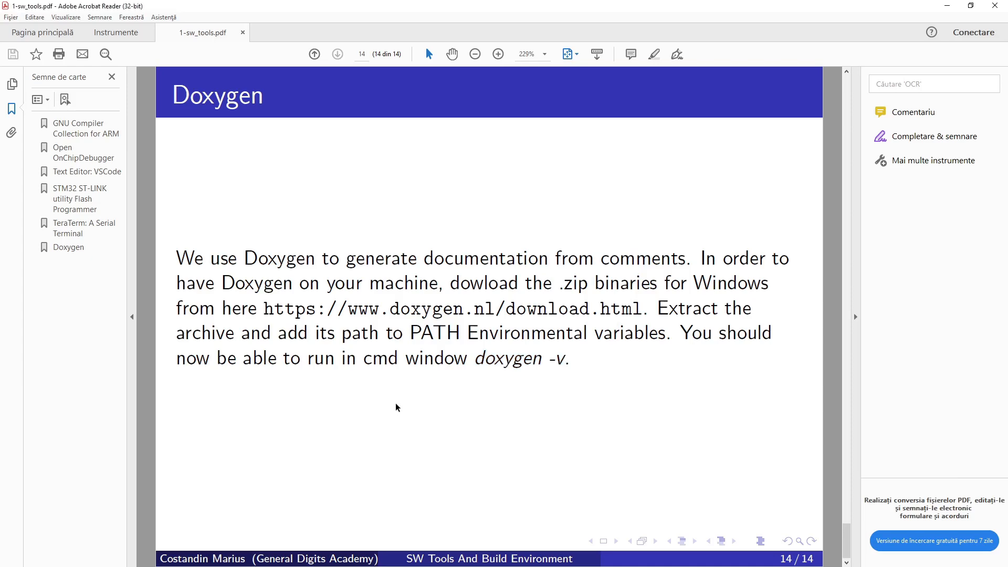
click(314, 54)
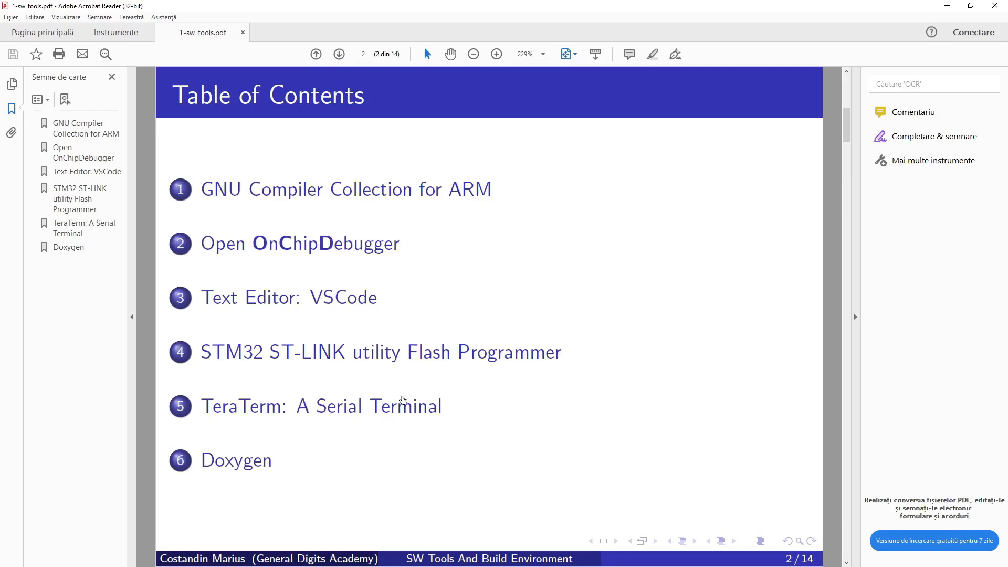
mouse_move(460, 319)
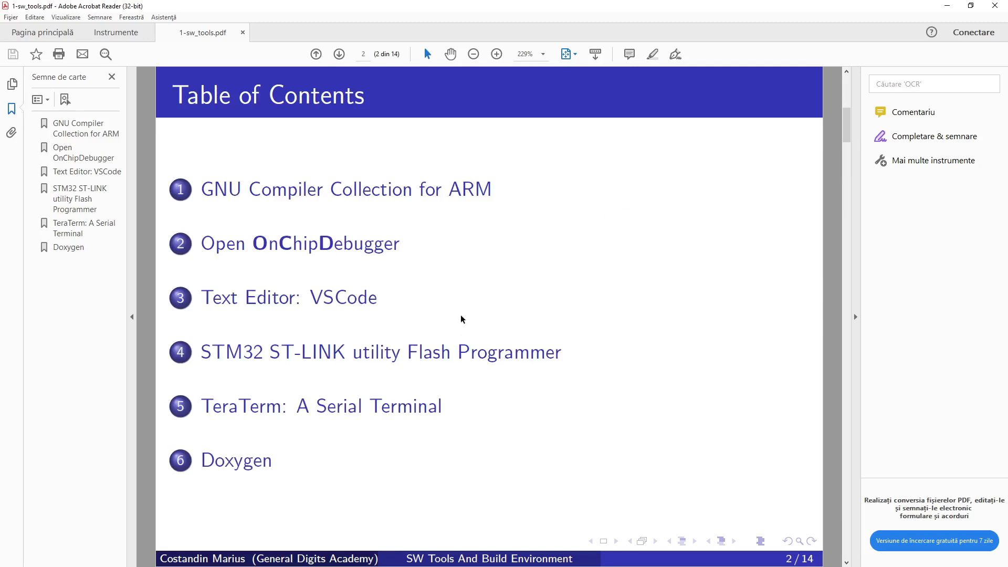